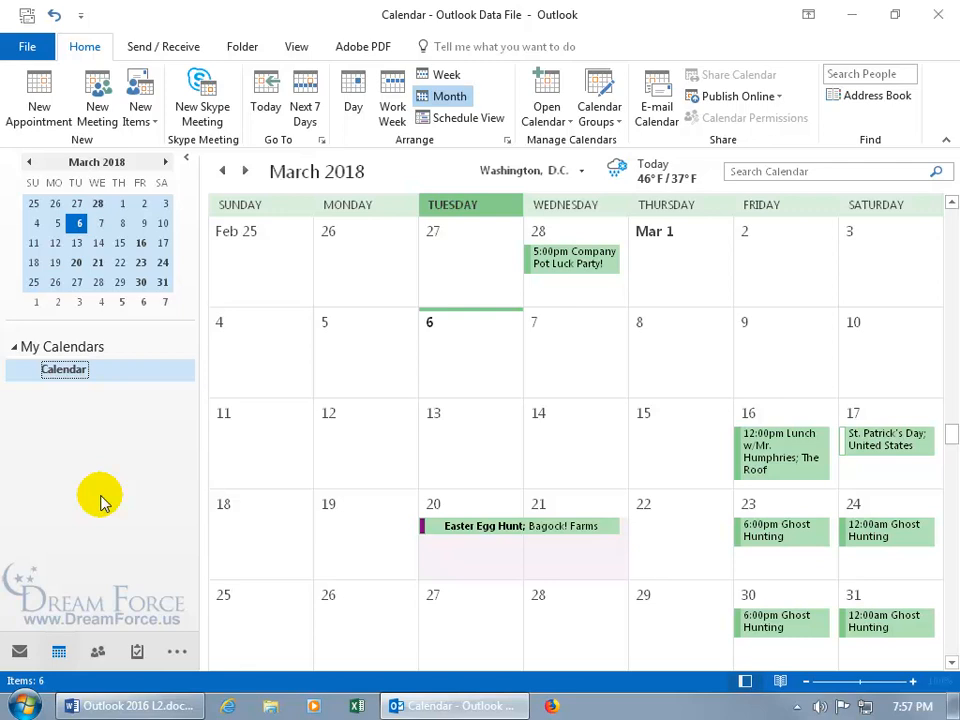
mouse_move(445, 443)
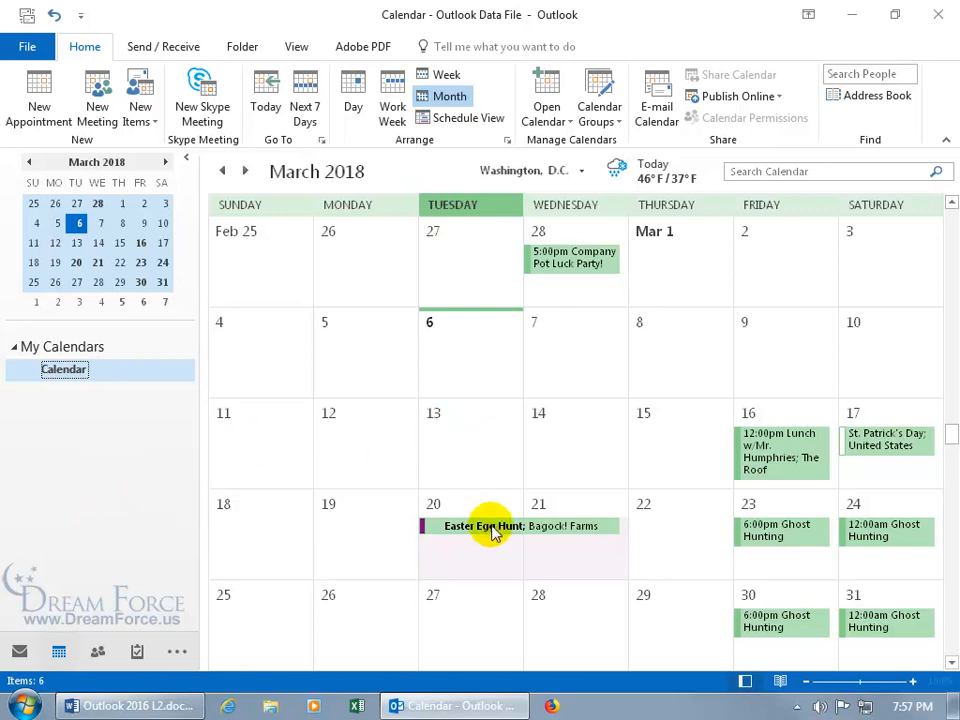
Select the Easter Egg Hunt appointment and show its colour category list.
left_click(490, 526)
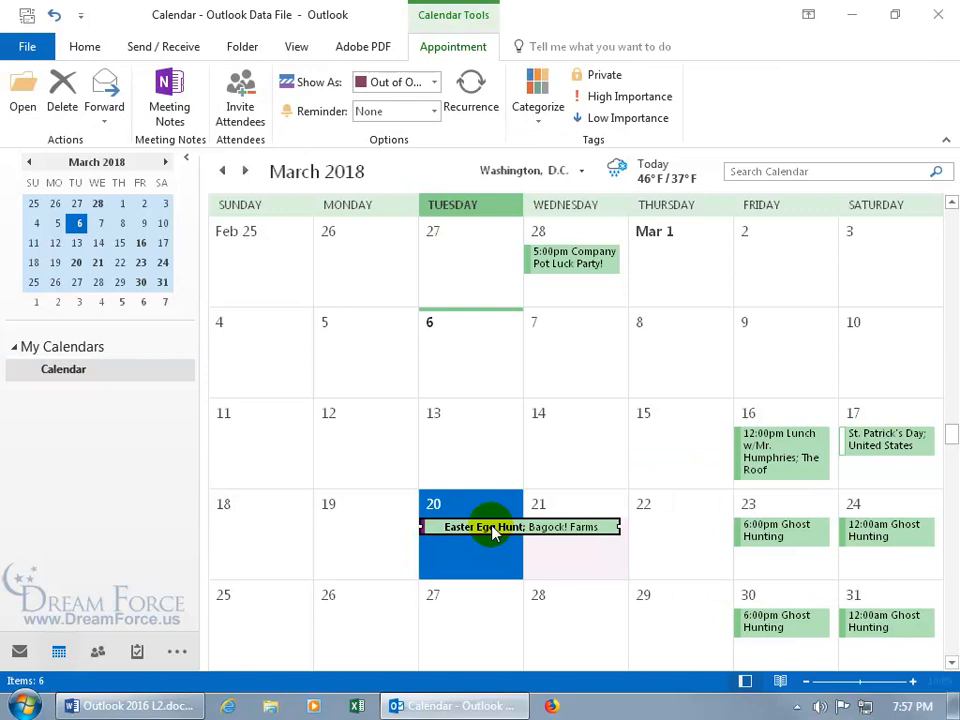
mouse_move(485, 140)
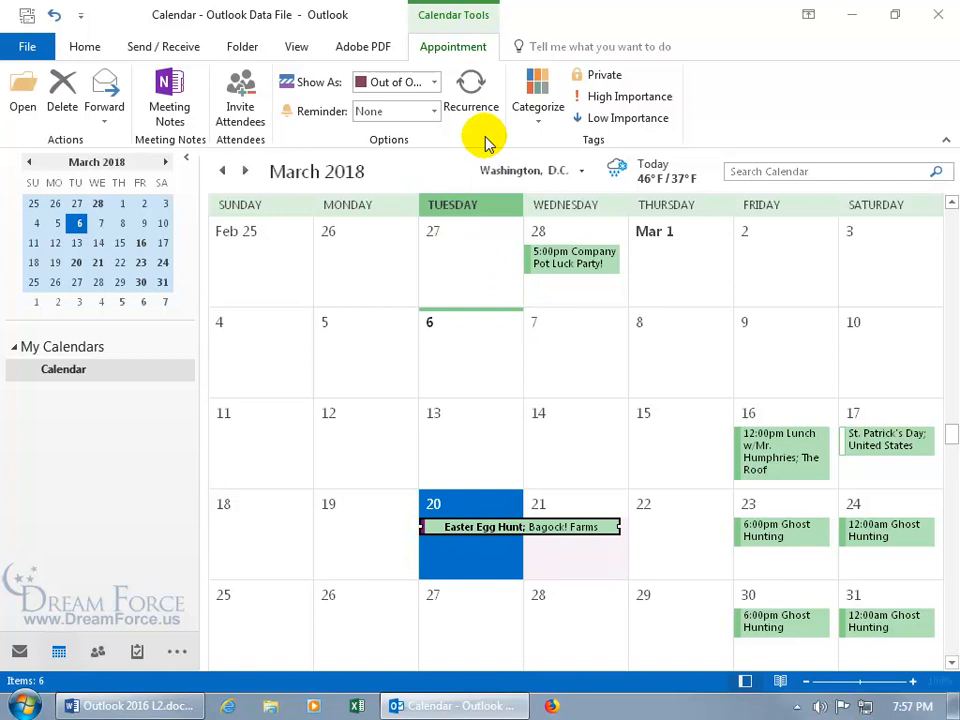
mouse_move(573, 147)
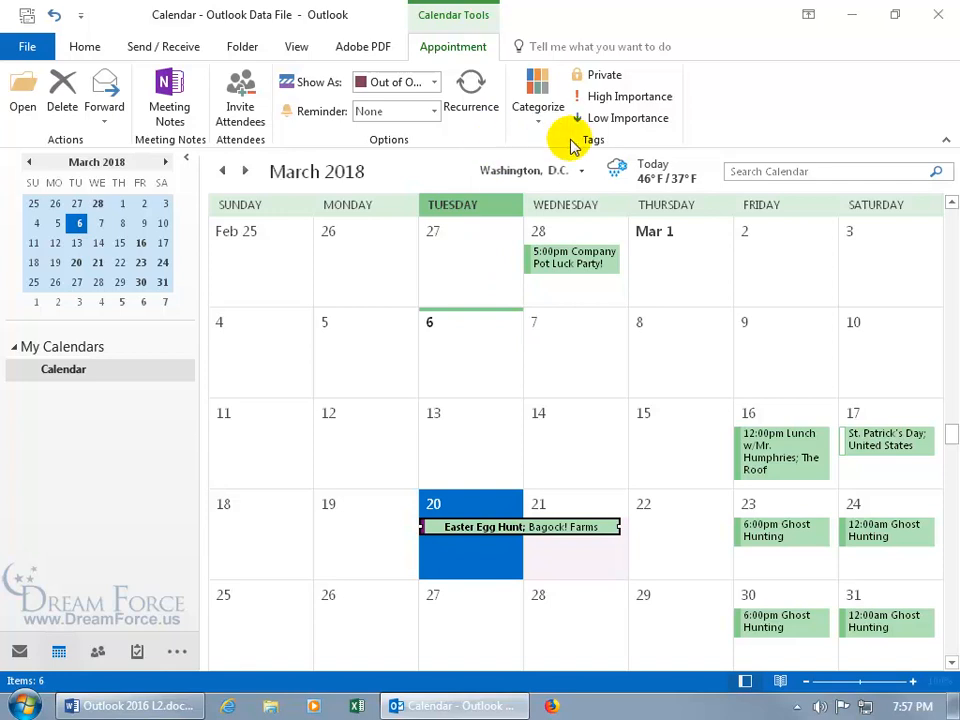
left_click(538, 90)
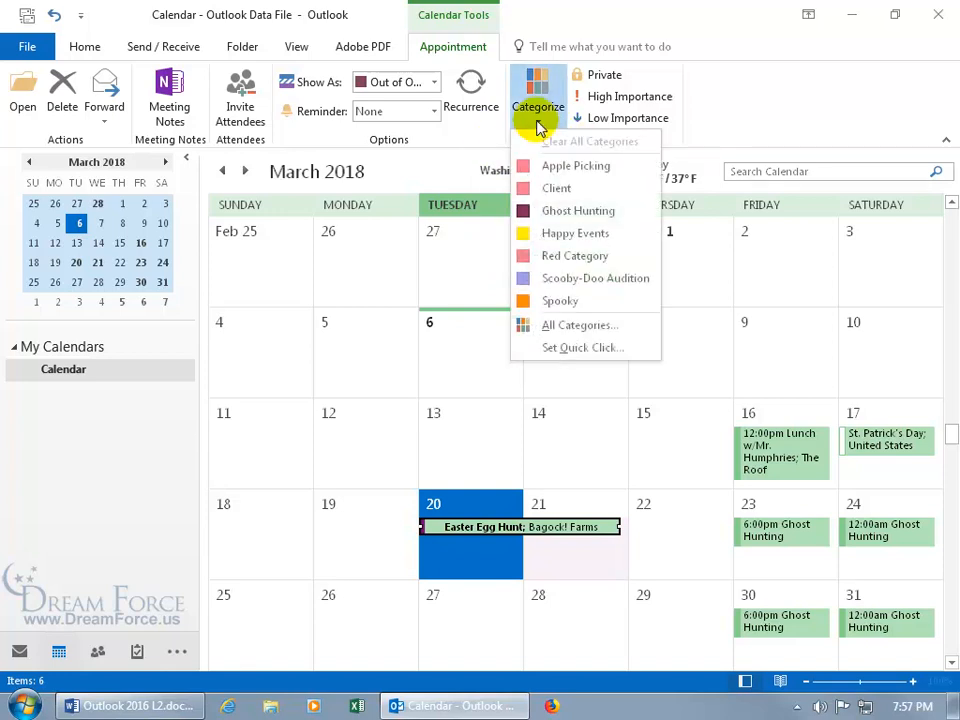
mouse_move(575, 233)
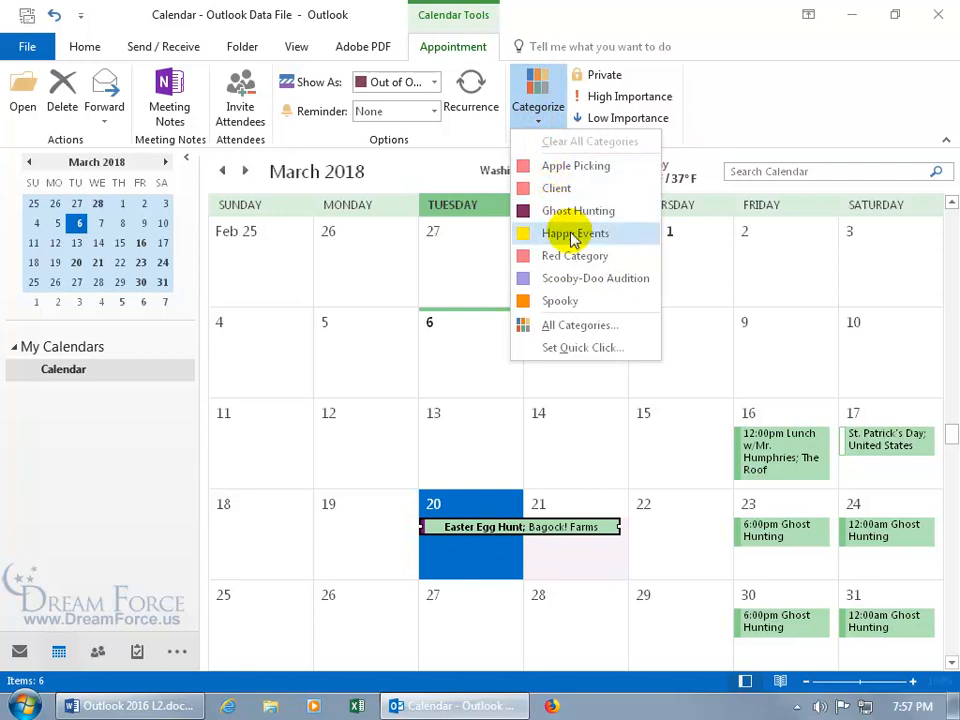
mouse_move(575, 256)
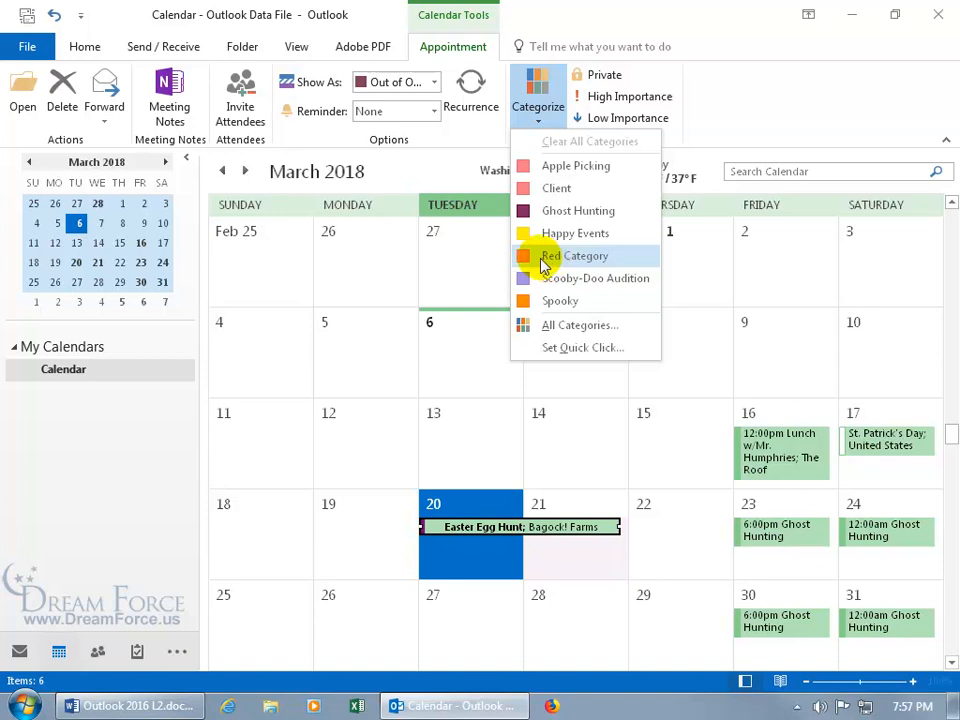
mouse_move(550, 262)
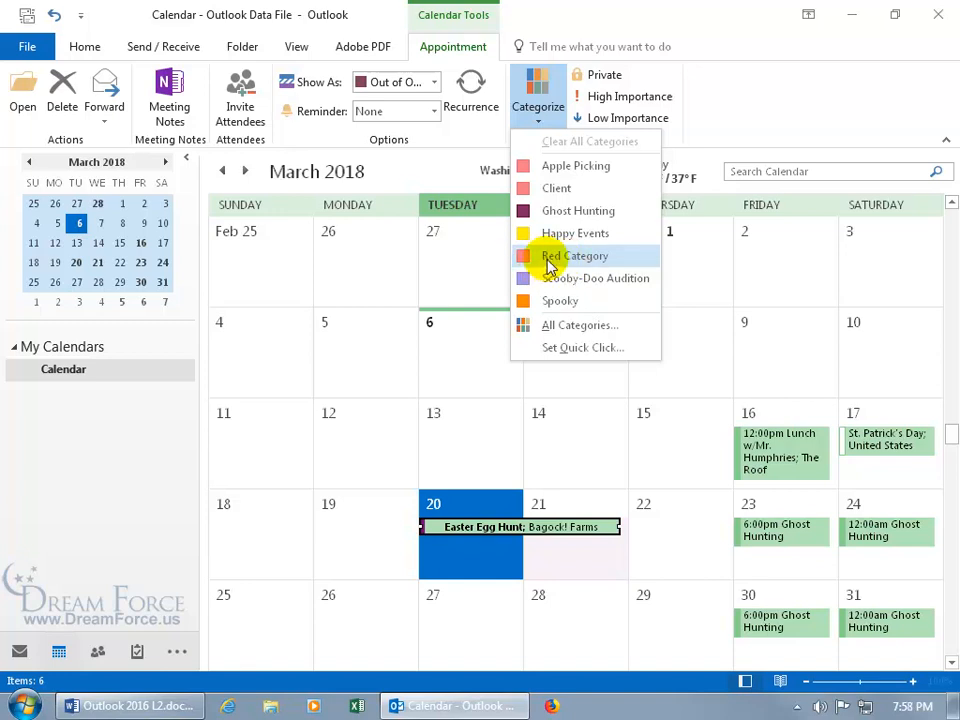
mouse_move(560, 325)
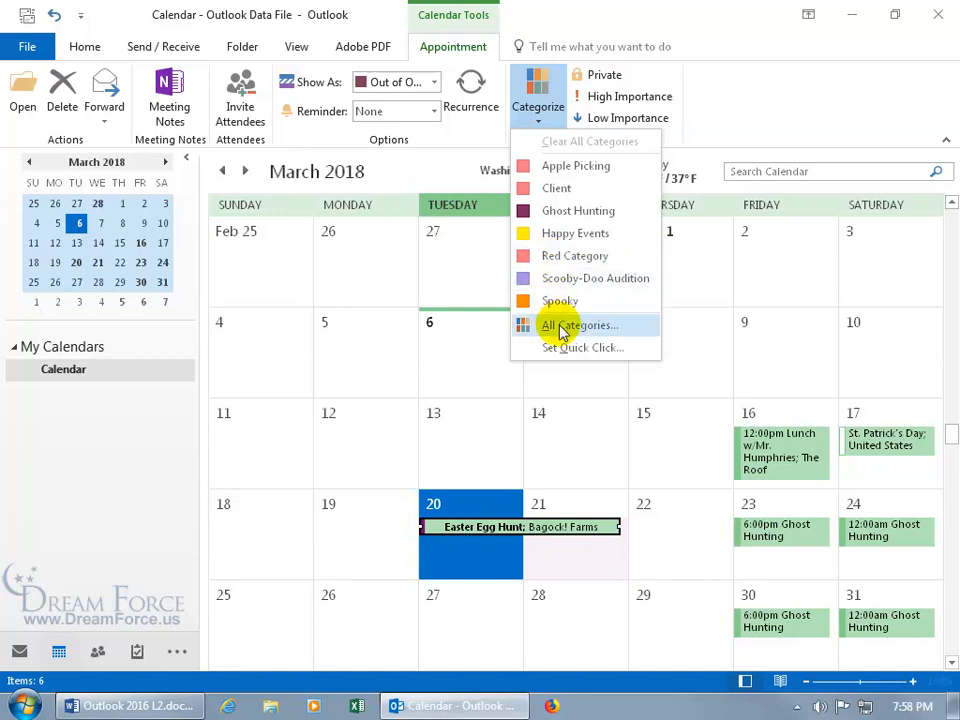
In All Categories, rename Ghost Hunting to Ghost Hunt and make it Dark Purple.
left_click(579, 325)
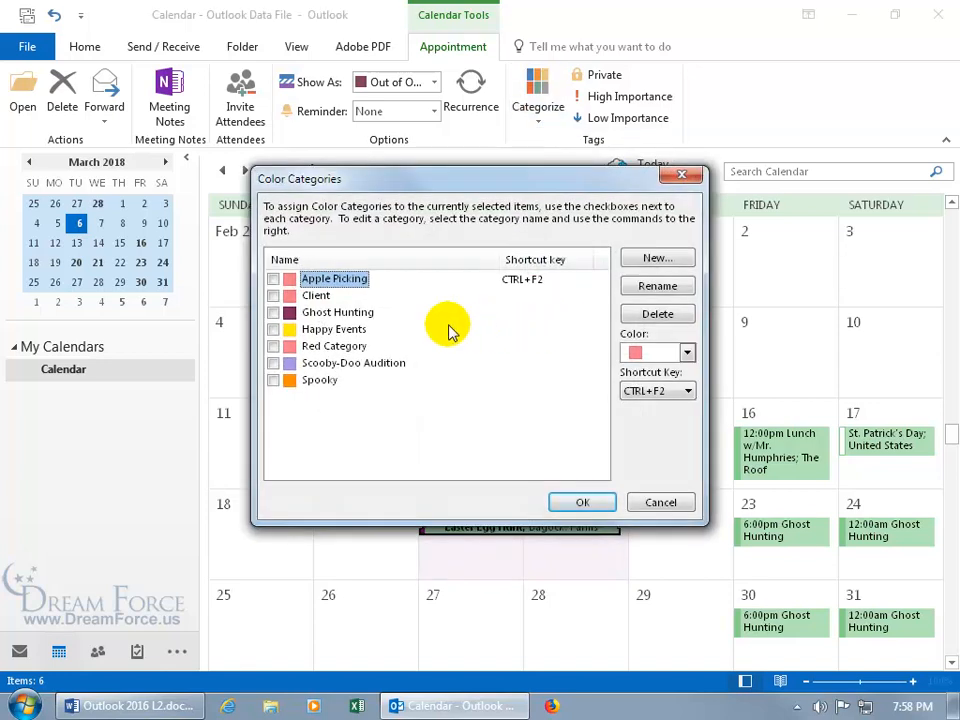
left_click(337, 312)
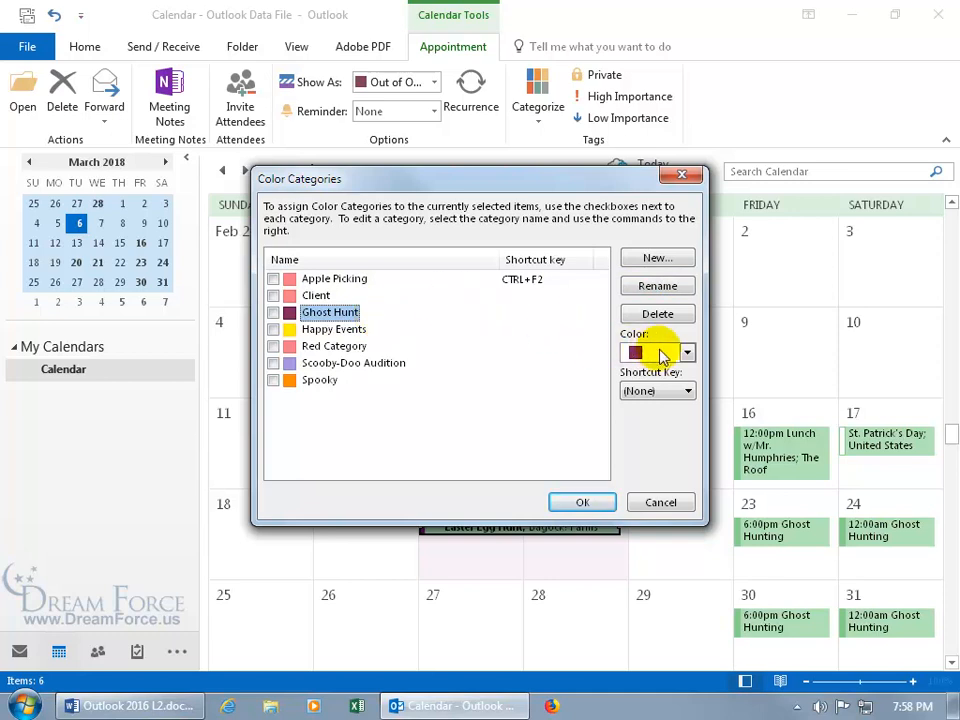
left_click(687, 352)
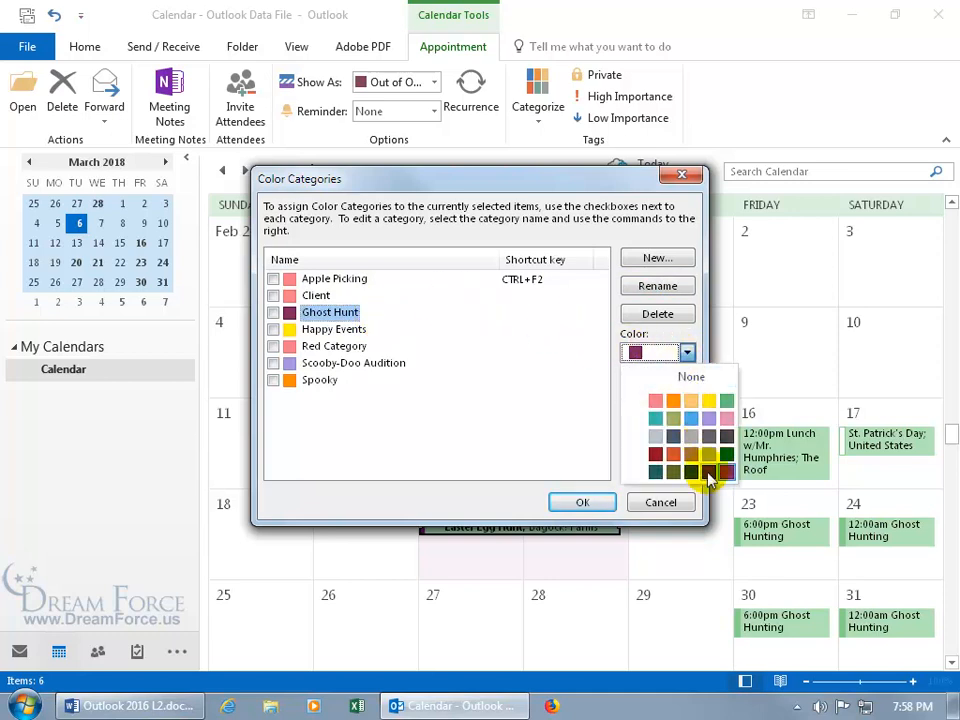
mouse_move(710, 472)
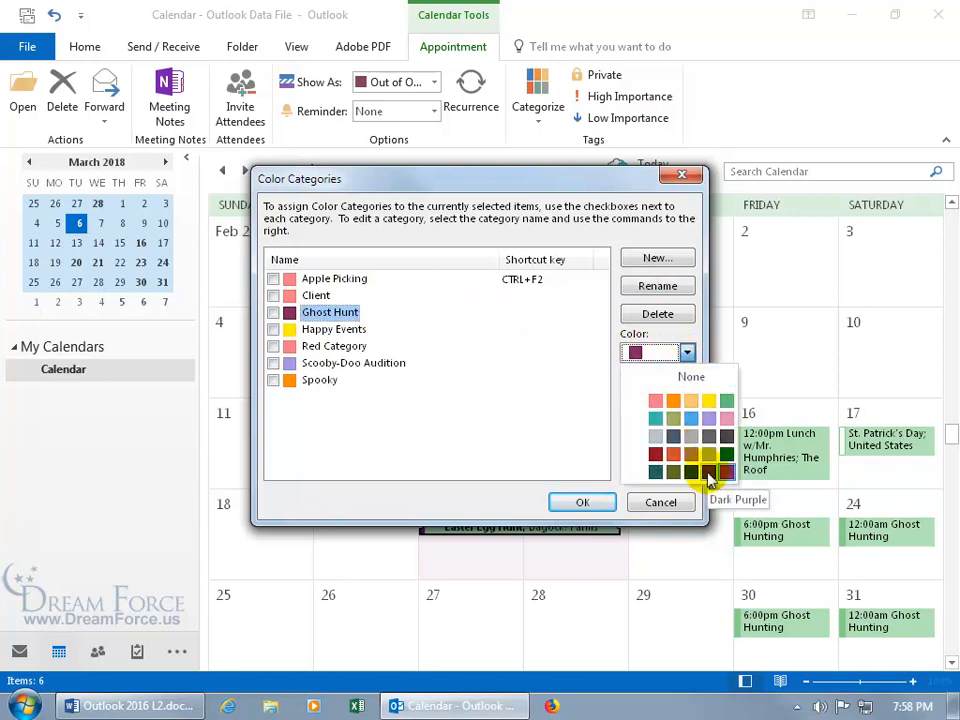
left_click(727, 470)
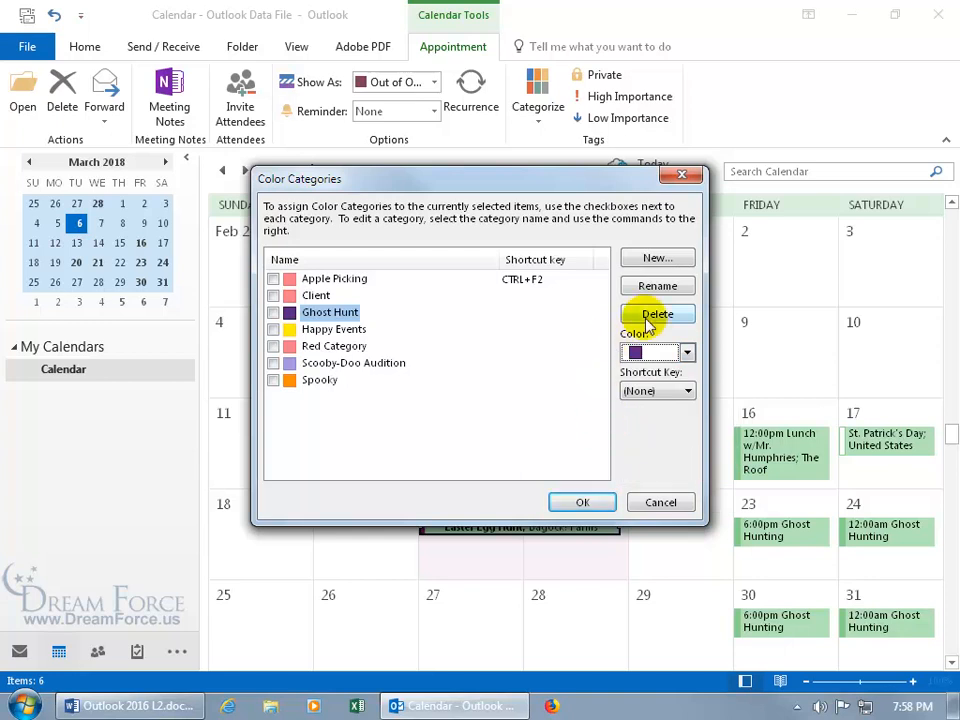
Preview a new category's shortcut keys, cancel it, and close Color Categories.
left_click(657, 258)
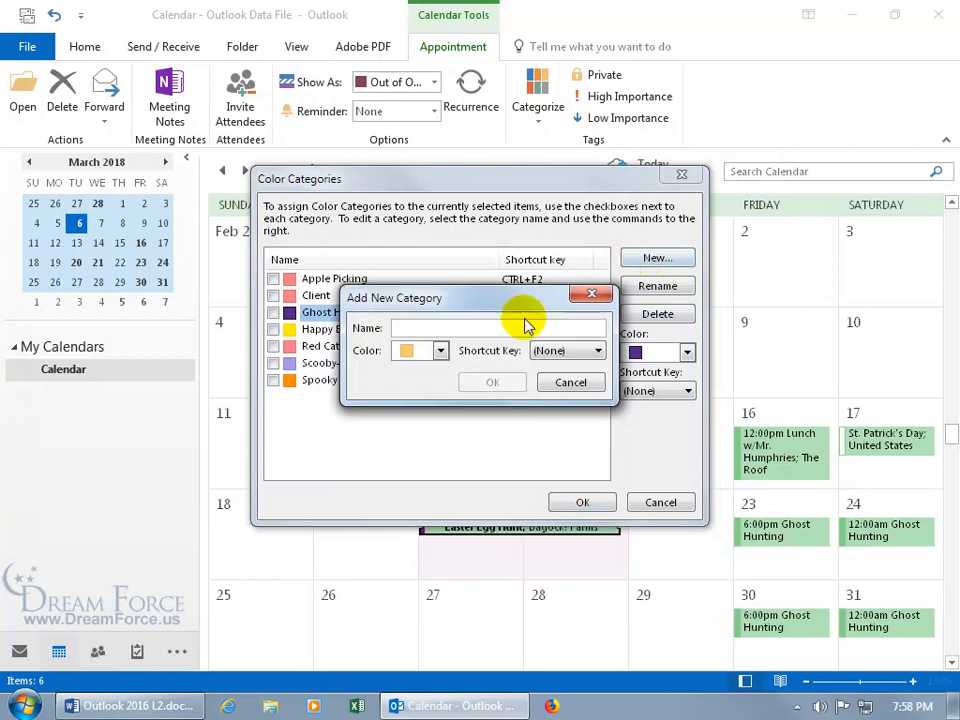
left_click(438, 351)
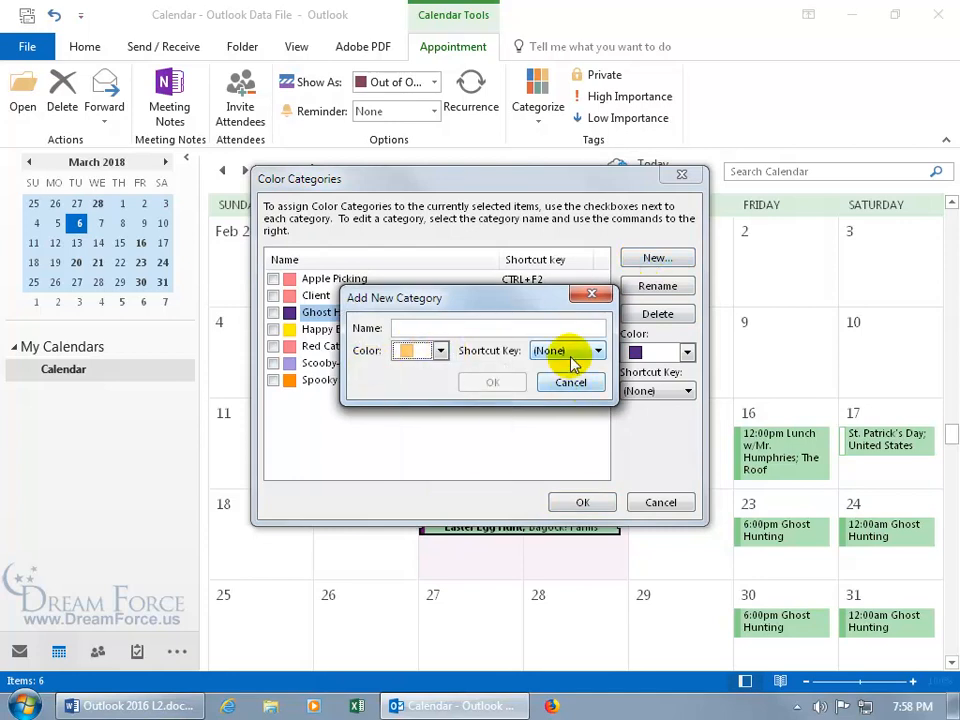
left_click(601, 350)
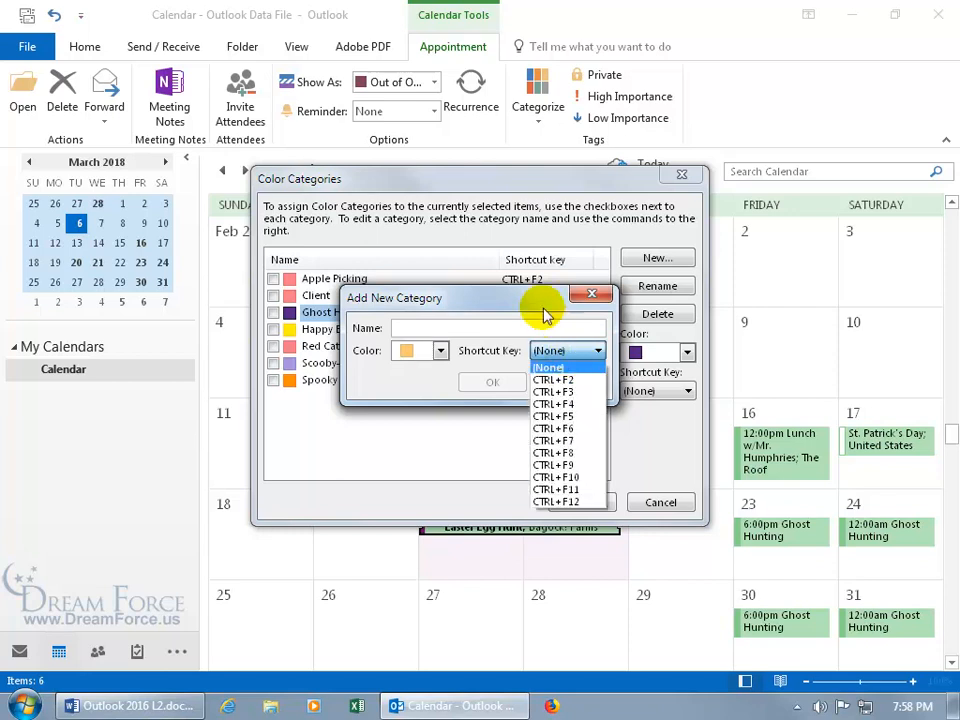
left_click(548, 367)
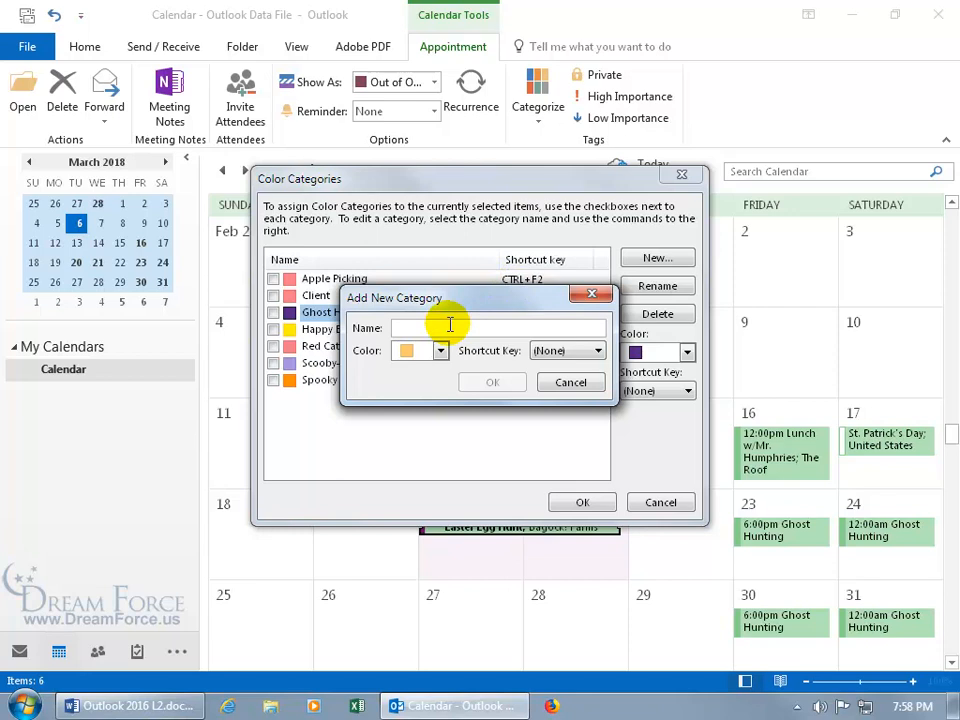
left_click(492, 382)
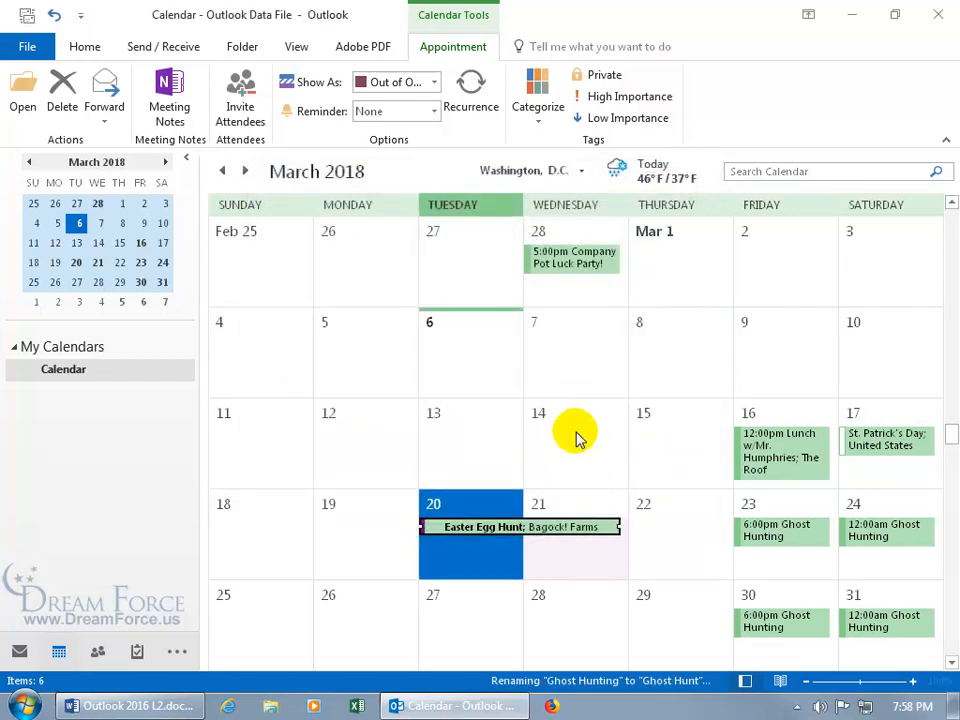
Assign the yellow Happy Events category to Easter Egg Hunt via Categorize.
left_click(538, 107)
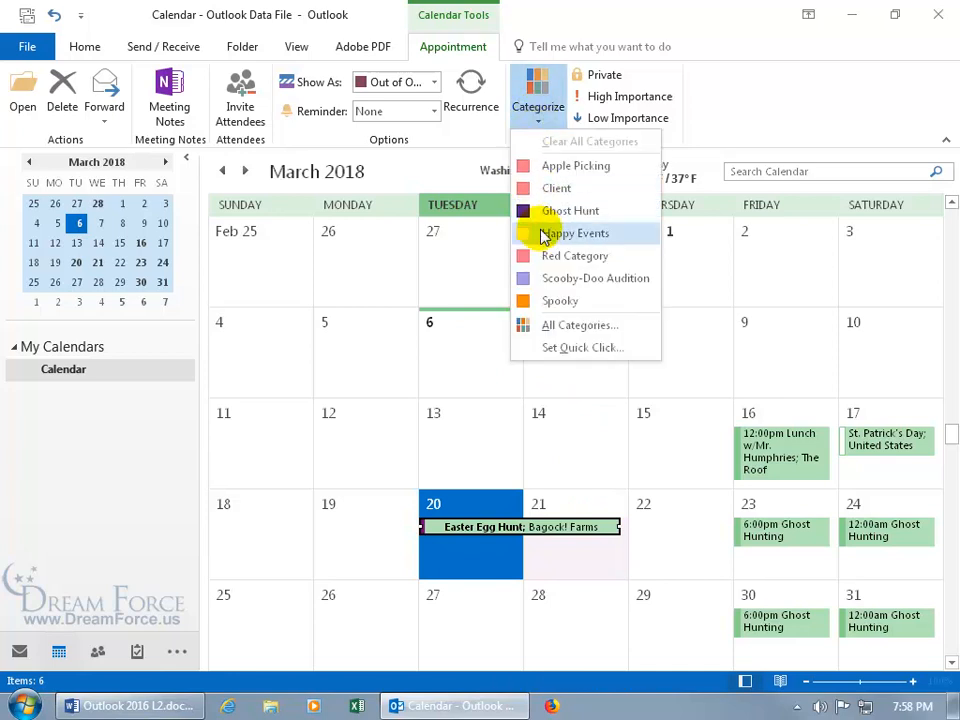
left_click(575, 233)
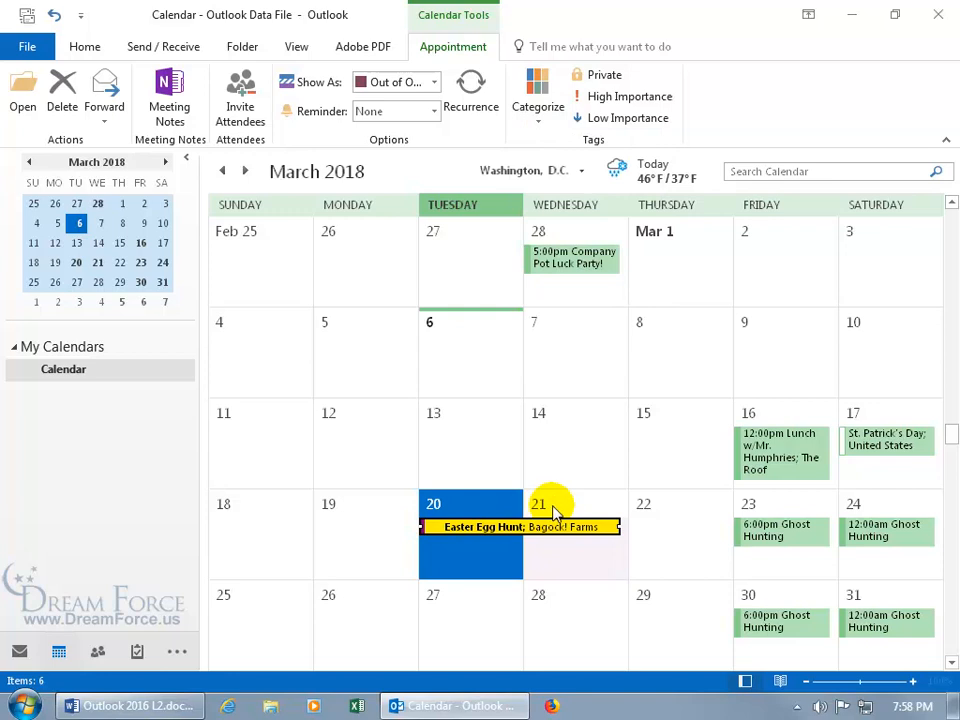
mouse_move(575, 295)
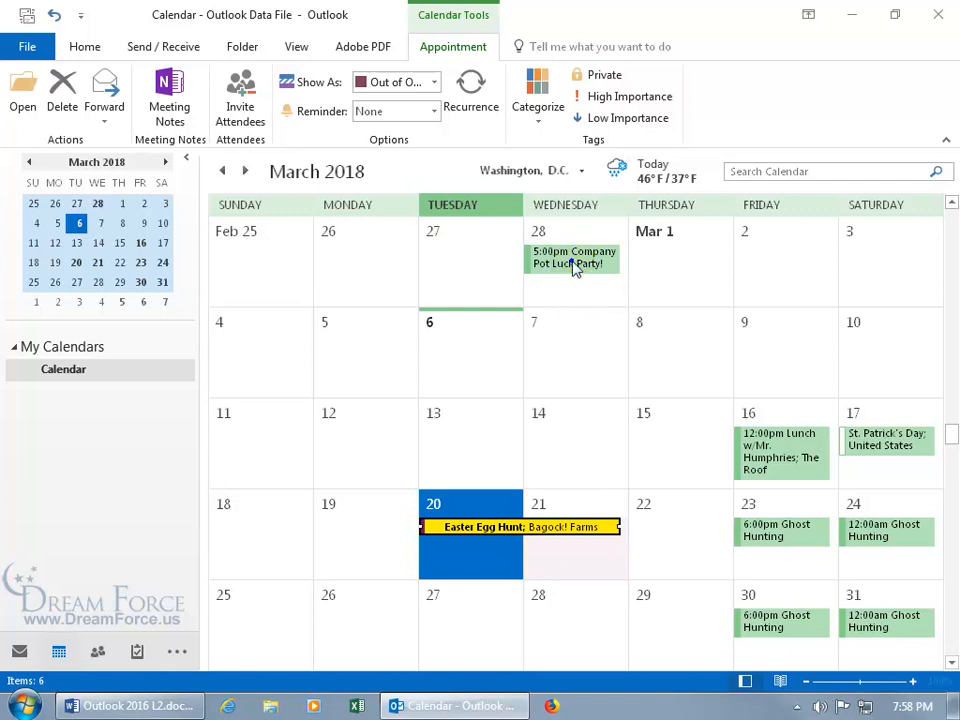
Open the right-click menu for the February 28 Company Pot Luck Party appointment.
right_click(573, 258)
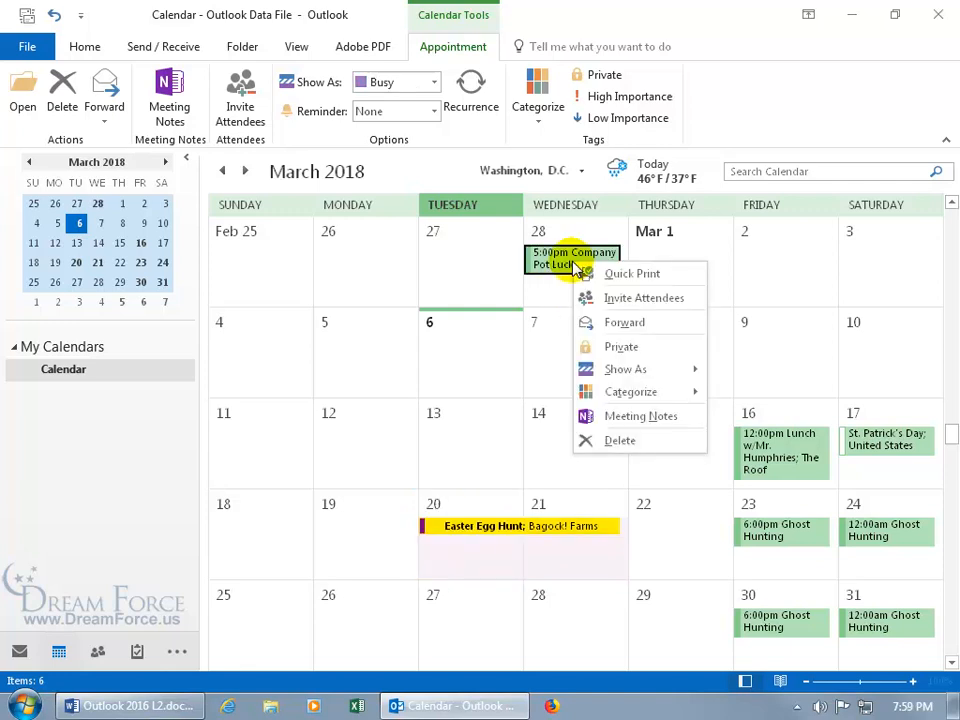
mouse_move(632, 273)
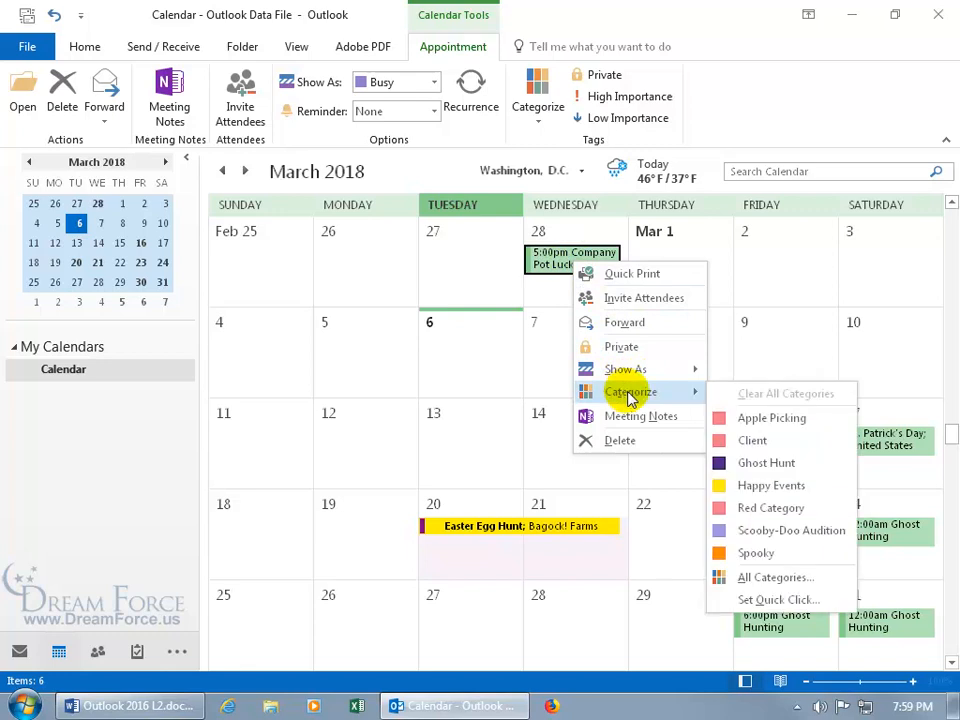
mouse_move(770, 485)
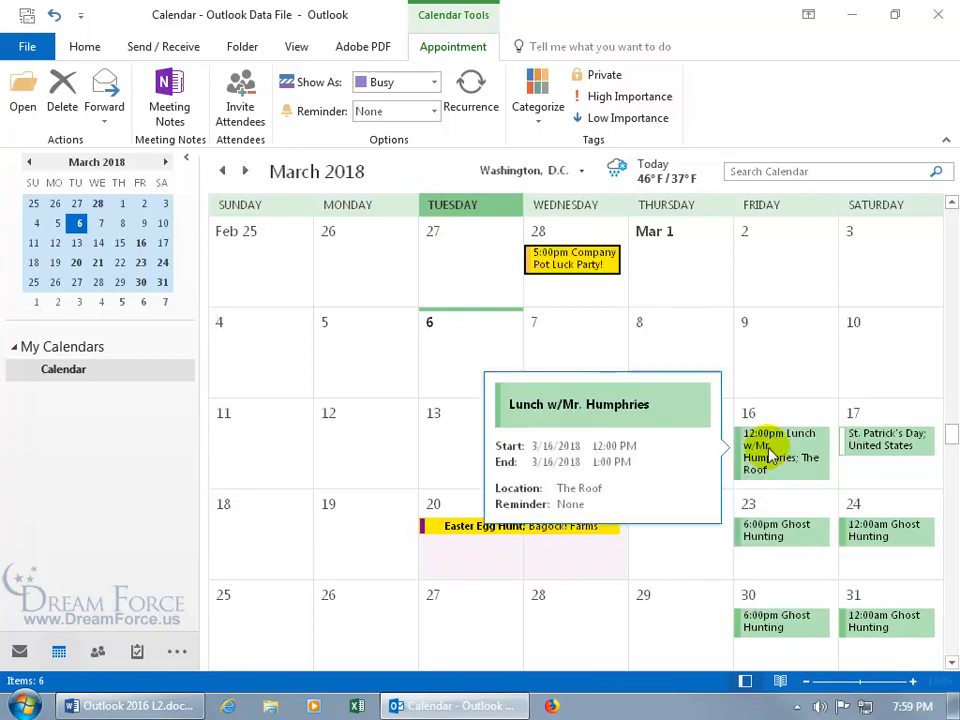
Open the March 16 Lunch w/Mr. Humphries appointment and tag it Spooky.
double_click(782, 448)
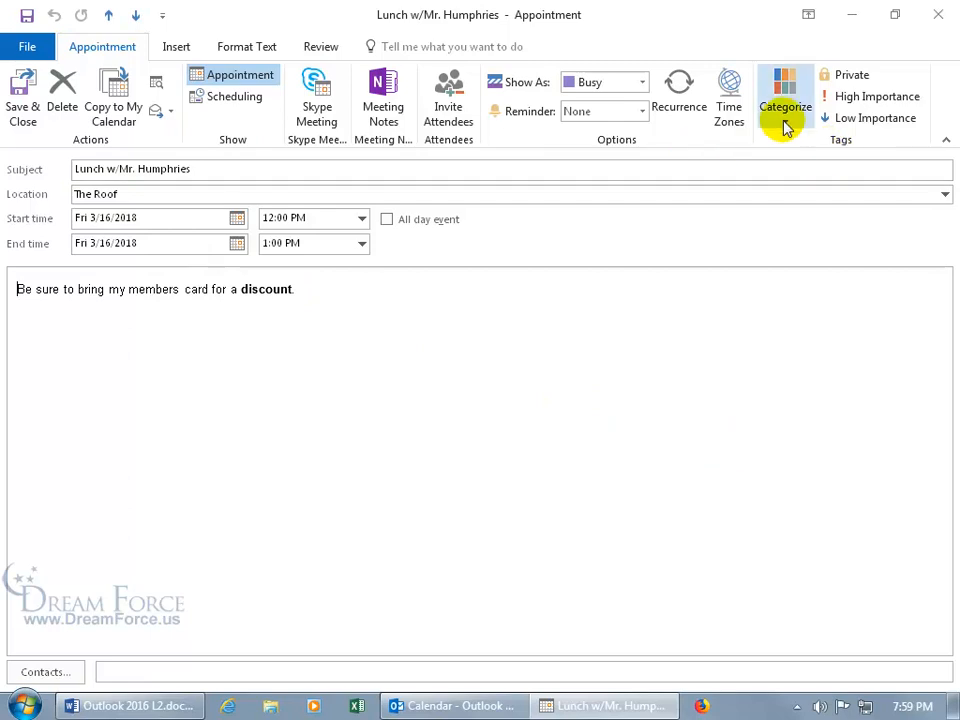
left_click(785, 95)
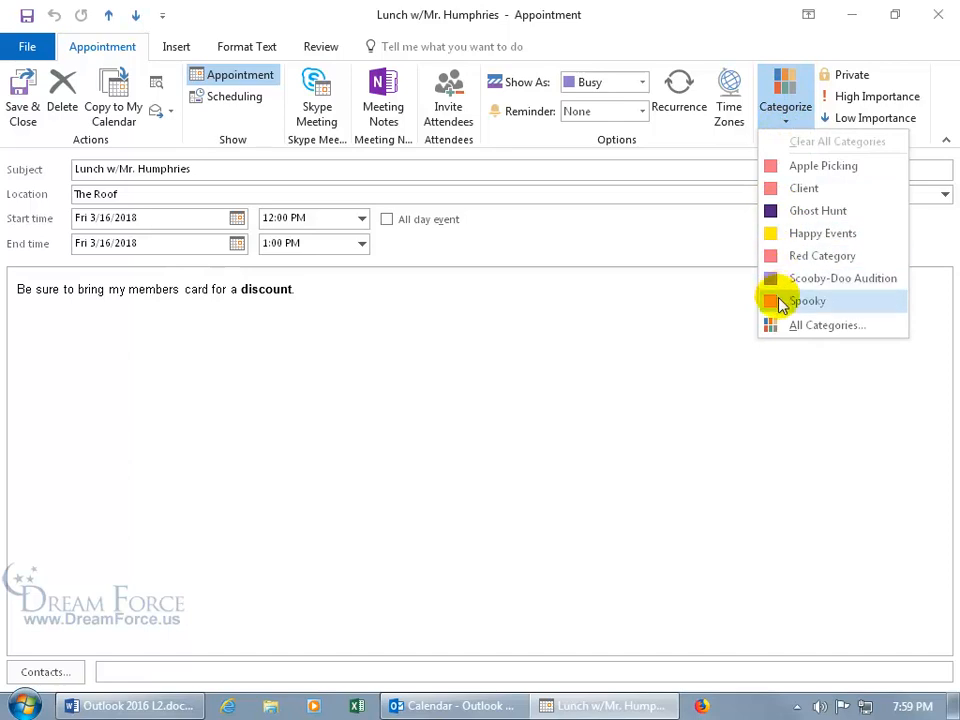
left_click(807, 300)
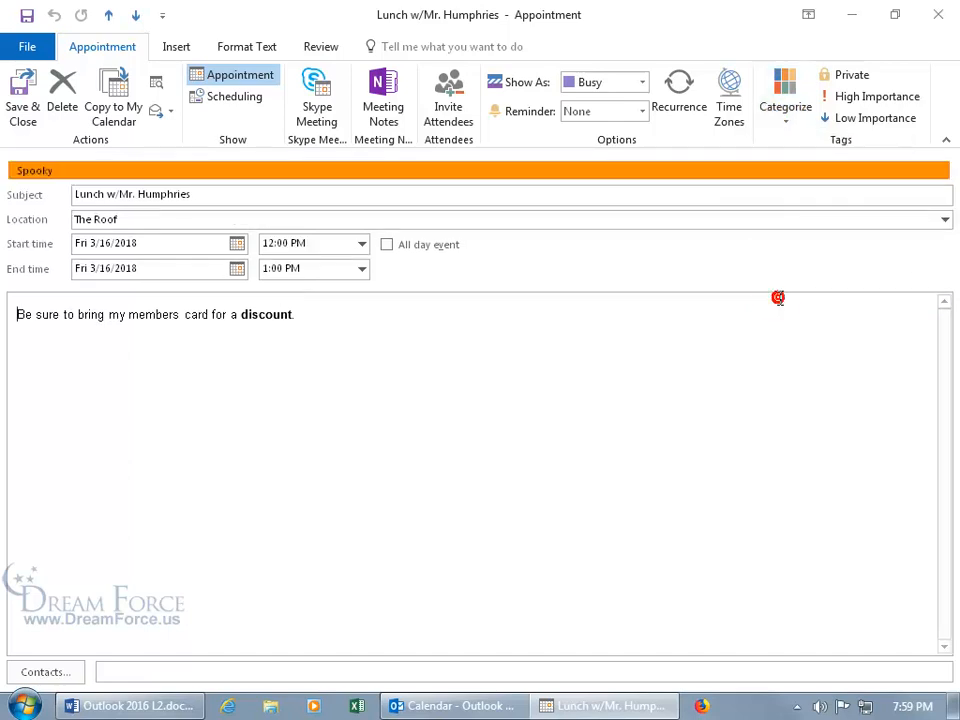
mouse_move(779, 298)
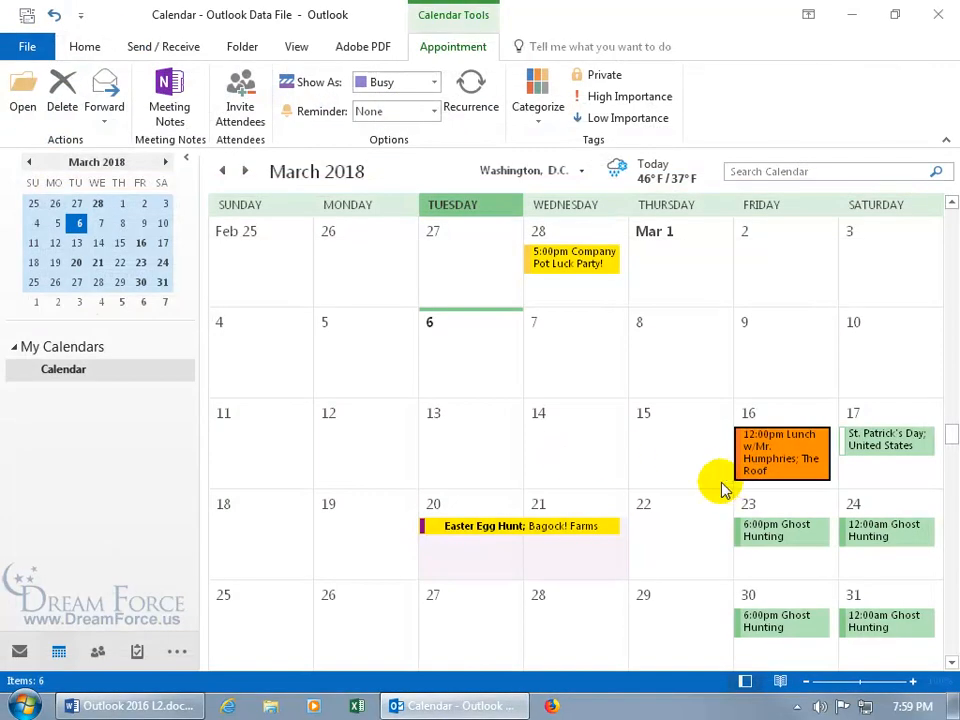
mouse_move(770, 530)
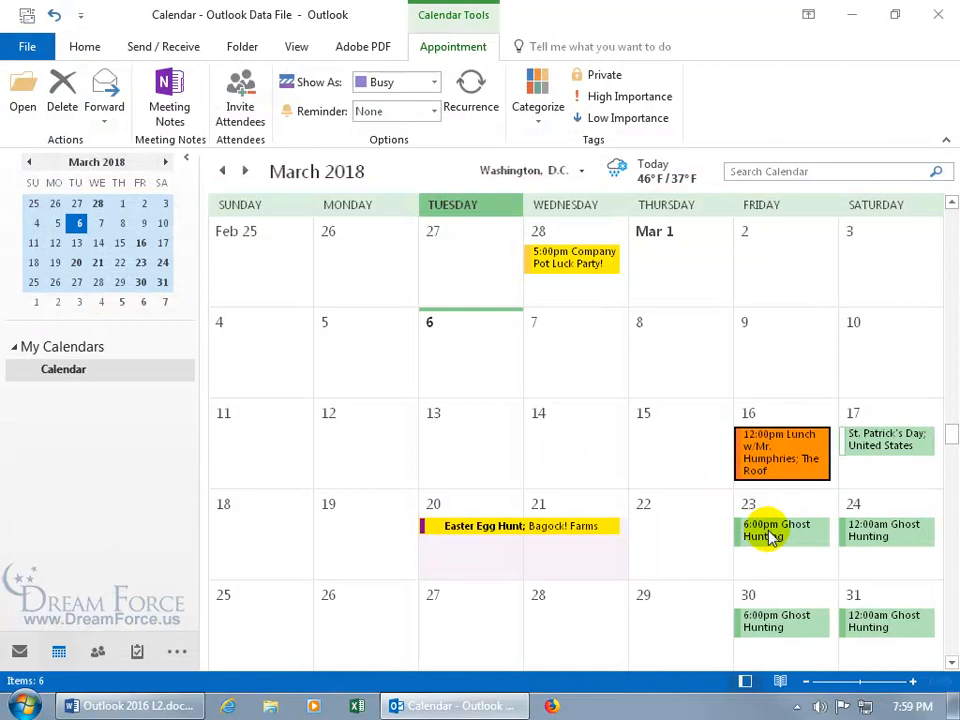
mouse_move(776, 530)
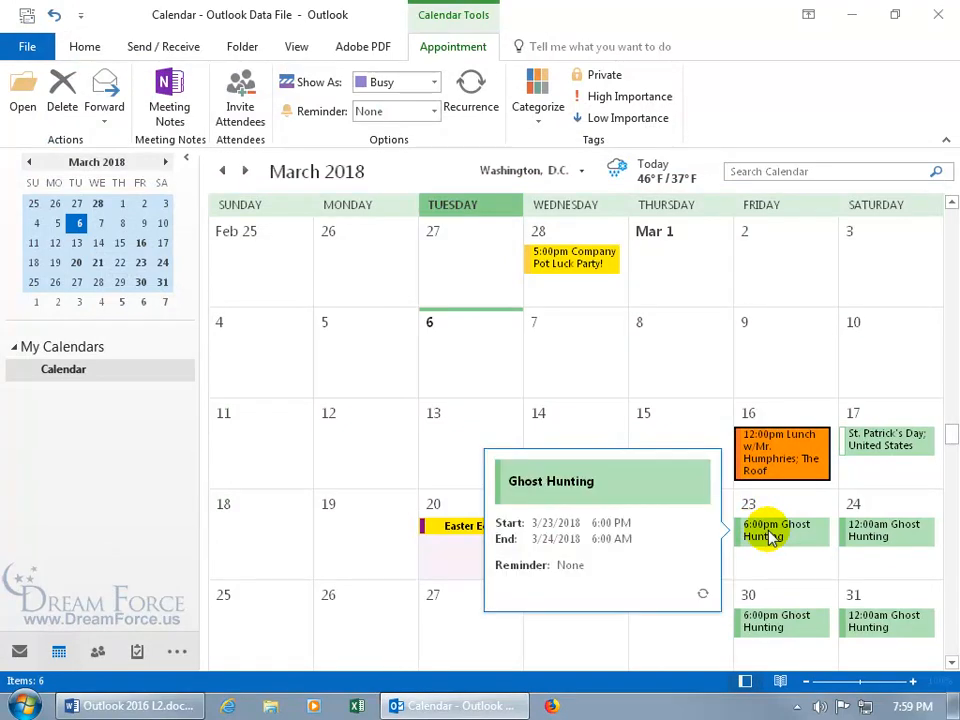
mouse_move(950, 665)
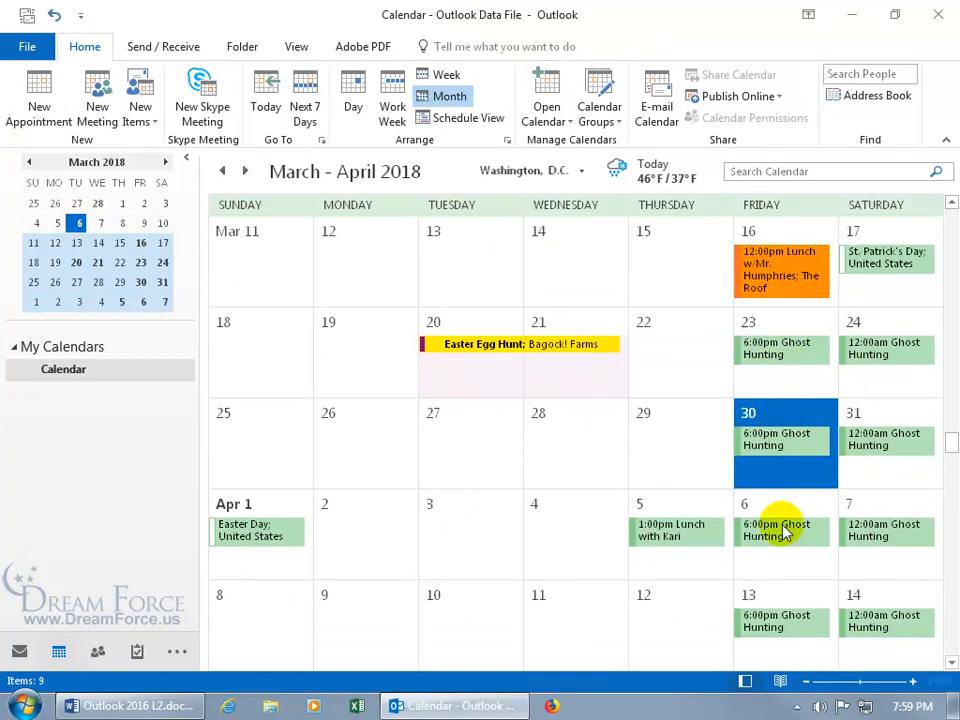
mouse_move(777, 439)
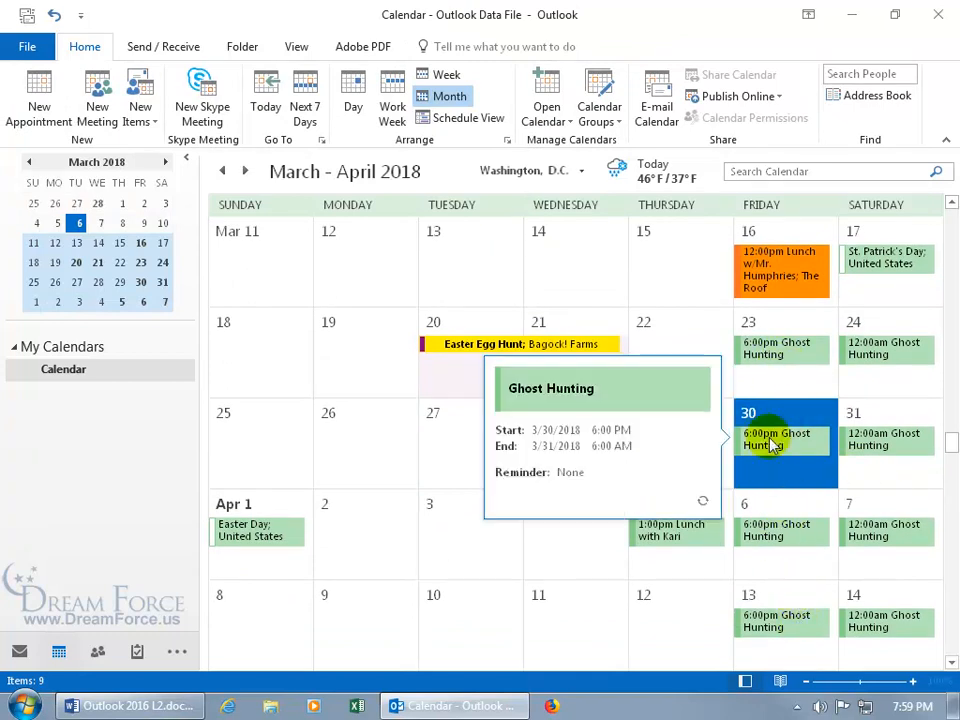
mouse_move(780, 444)
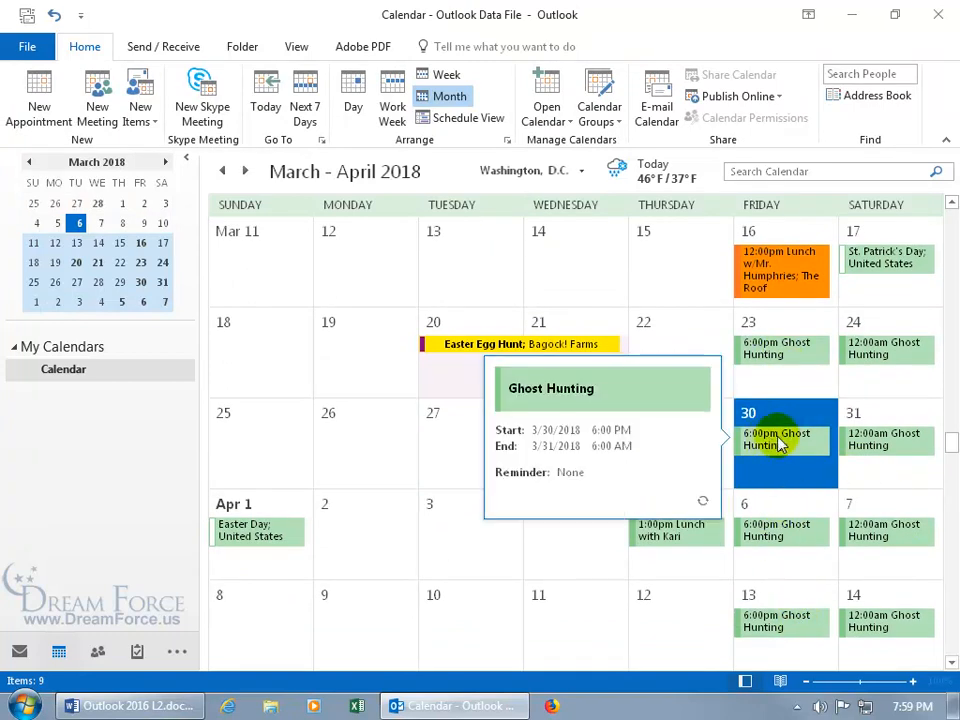
Tag the Ghost Hunting series Ghost Hunt and Lunch with Kari Happy Events; open Change View.
right_click(783, 439)
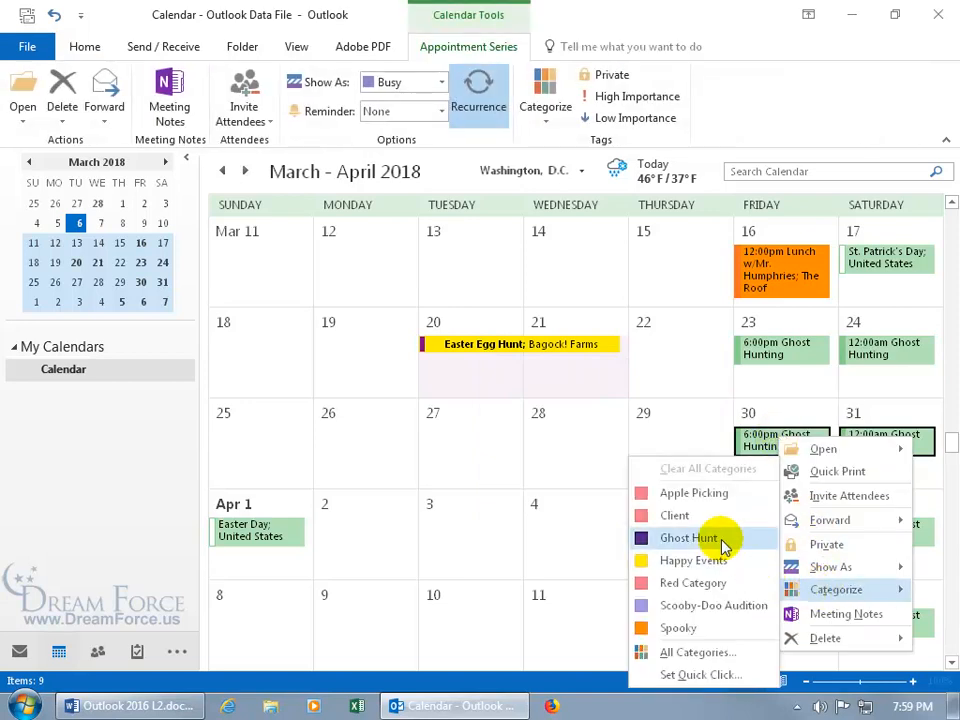
left_click(688, 538)
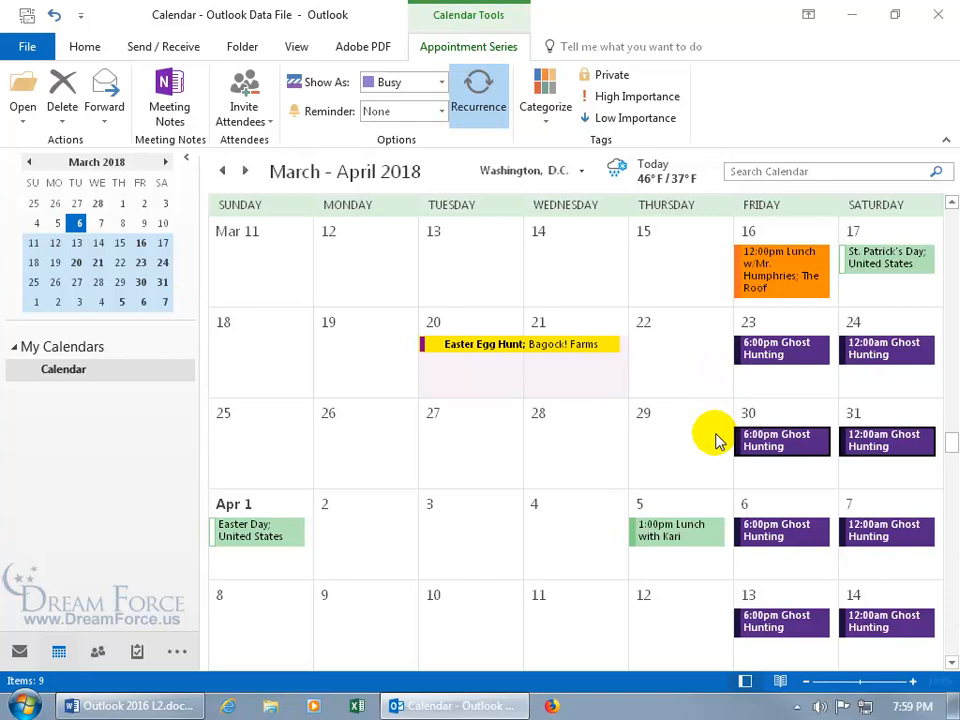
mouse_move(660, 517)
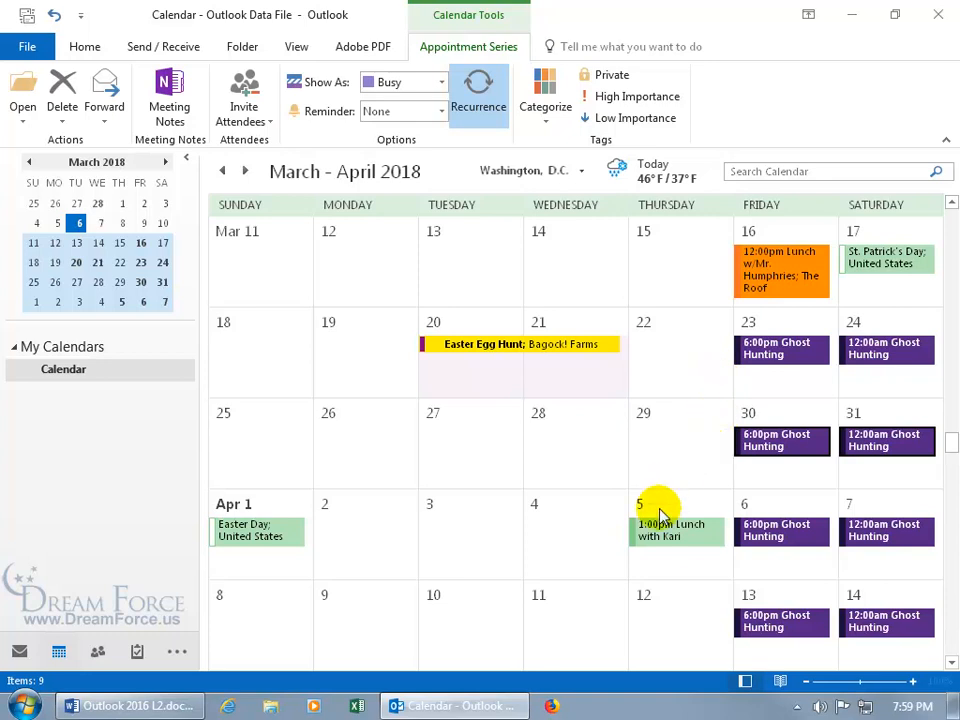
right_click(660, 530)
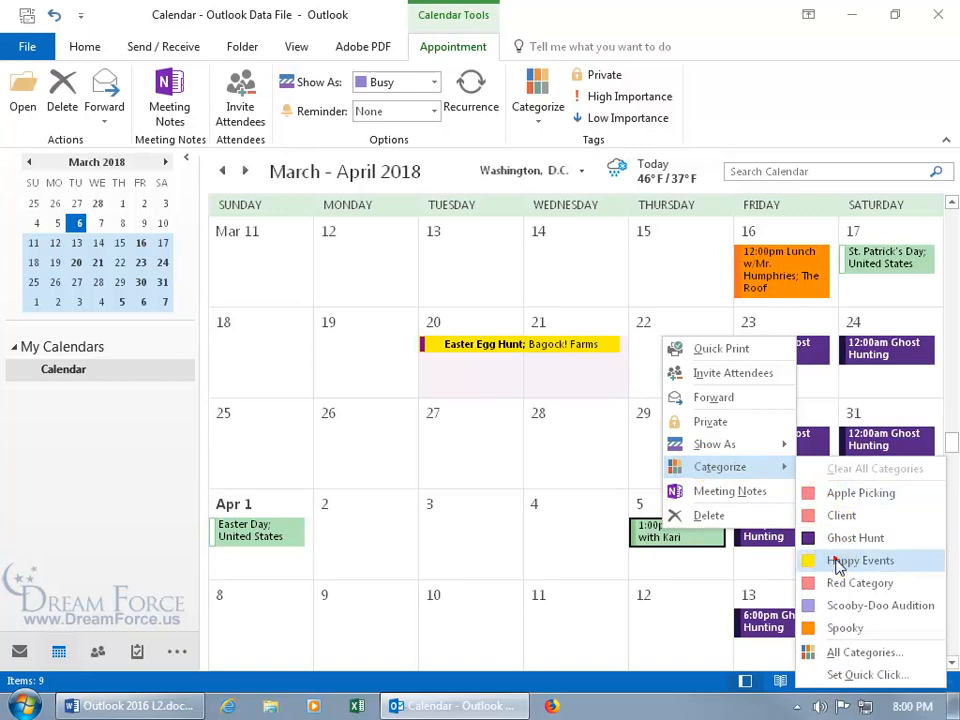
left_click(859, 560)
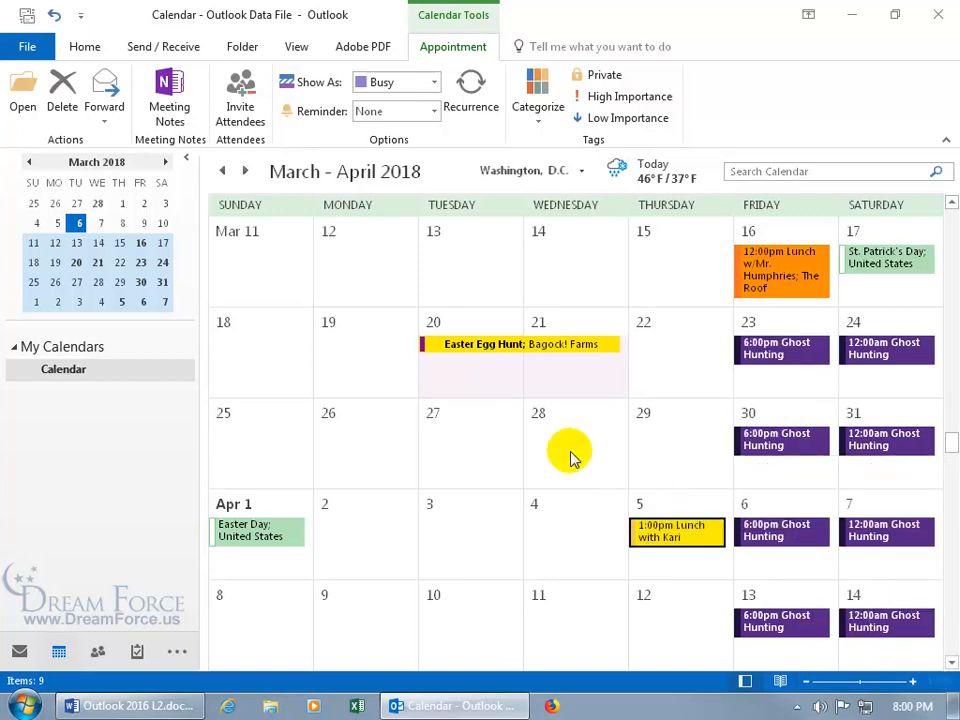
mouse_move(588, 417)
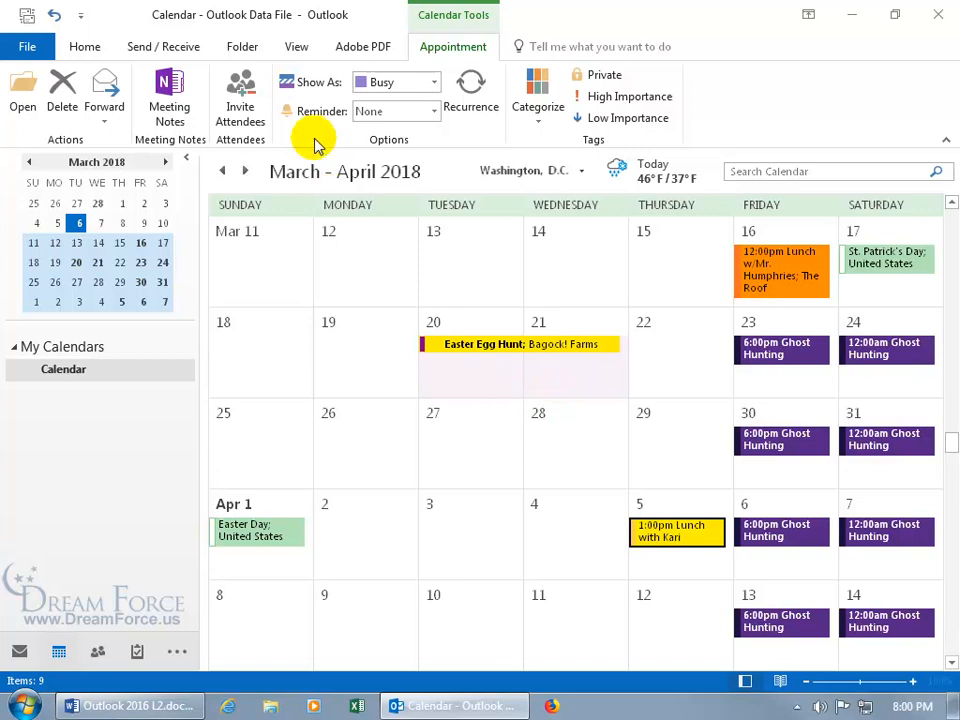
left_click(296, 46)
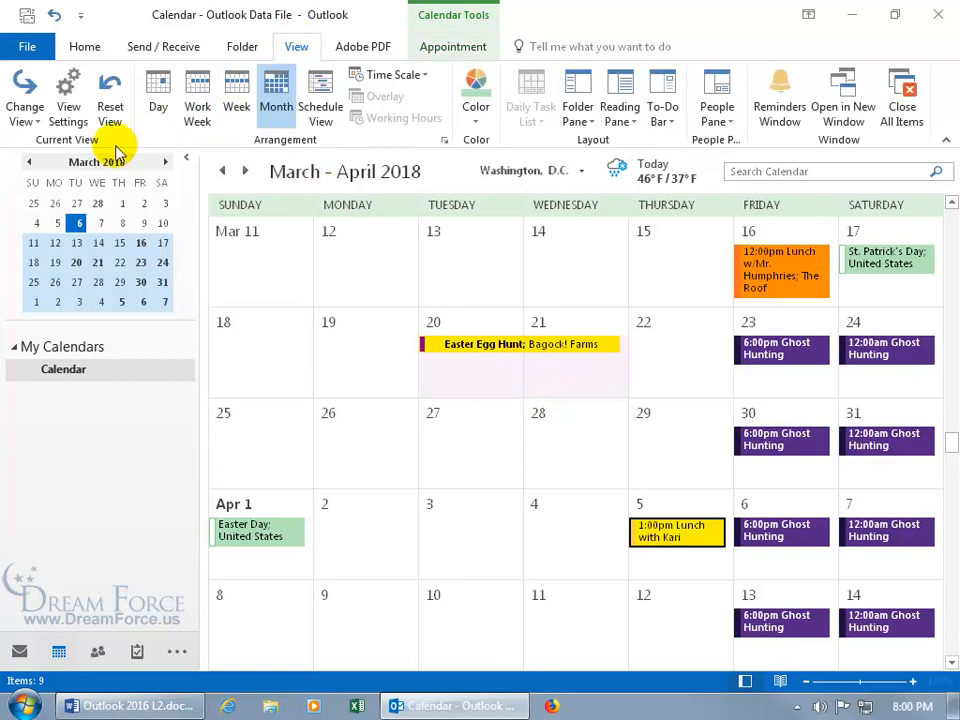
left_click(25, 95)
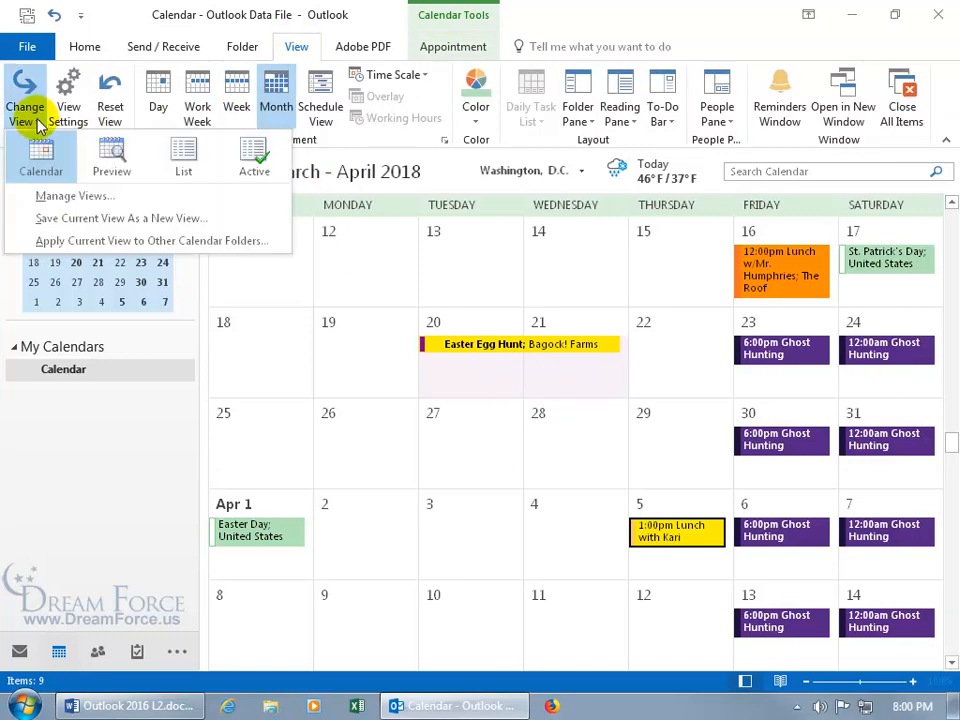
mouse_move(111, 155)
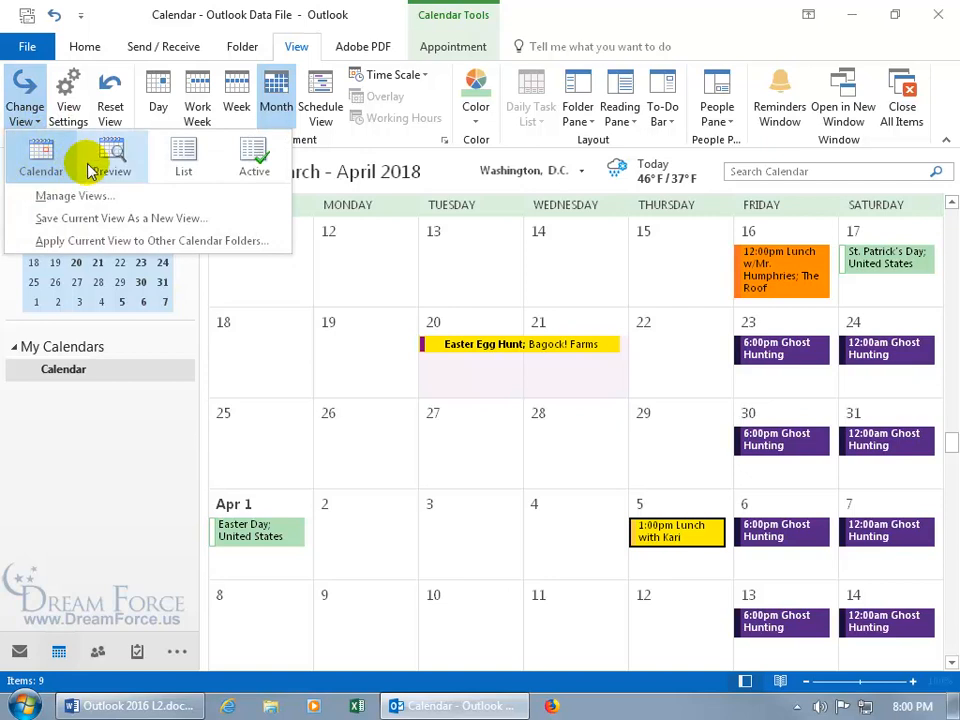
Choose the List view and expand the Categories: Spooky group.
left_click(183, 155)
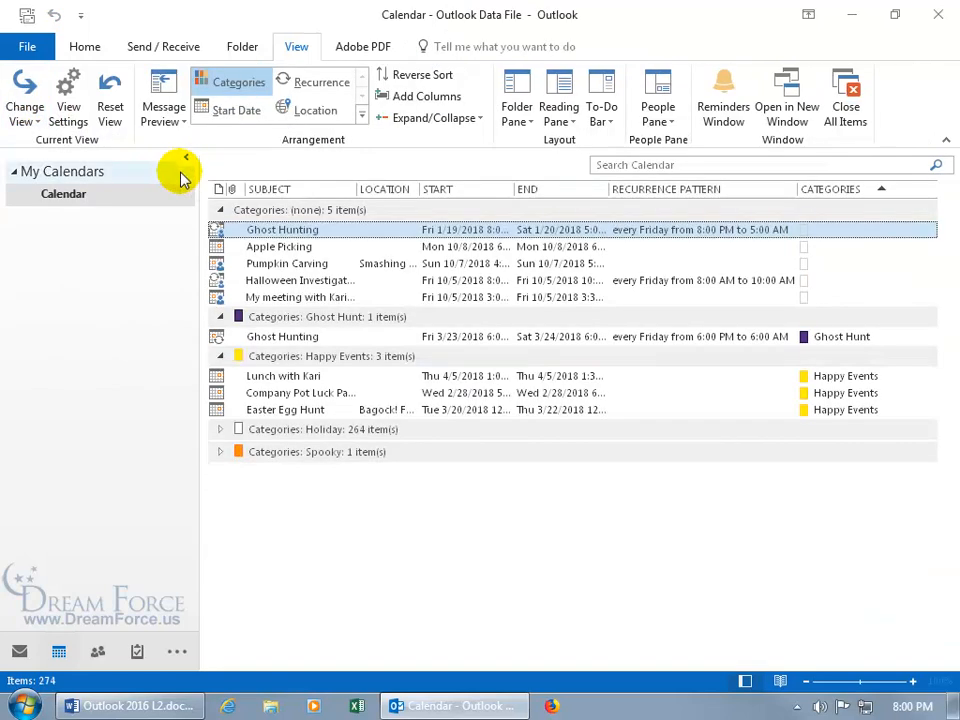
mouse_move(200, 285)
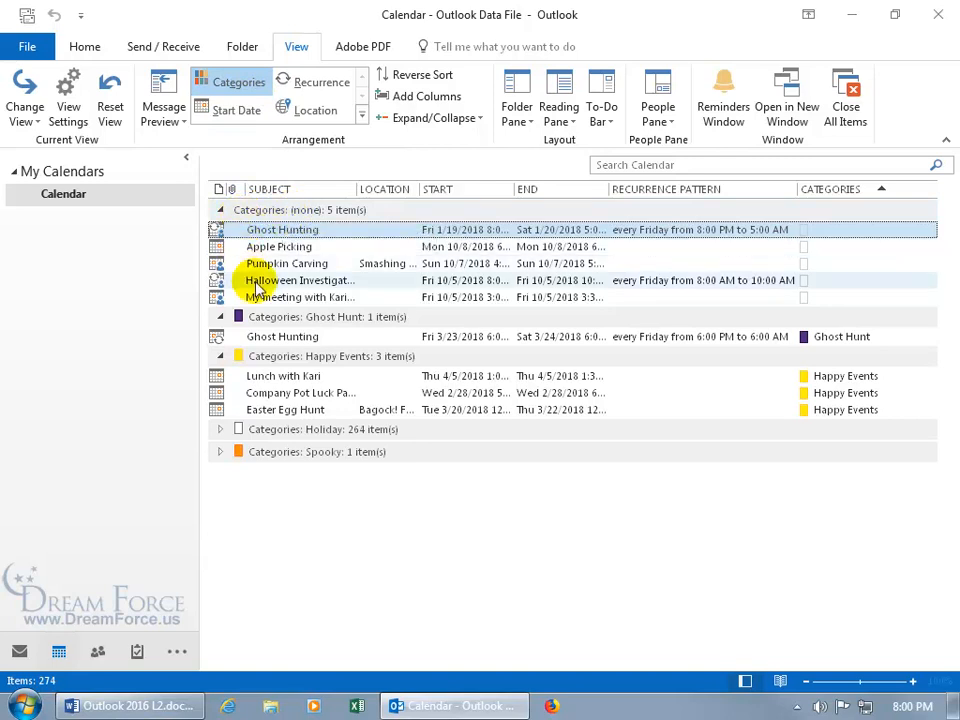
mouse_move(300, 336)
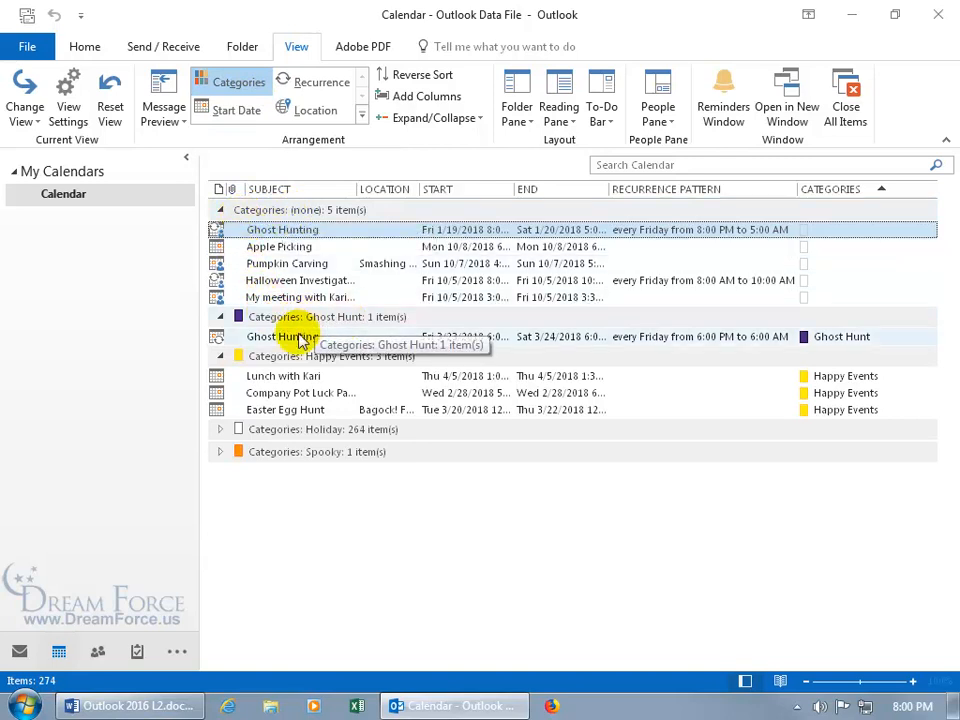
mouse_move(305, 375)
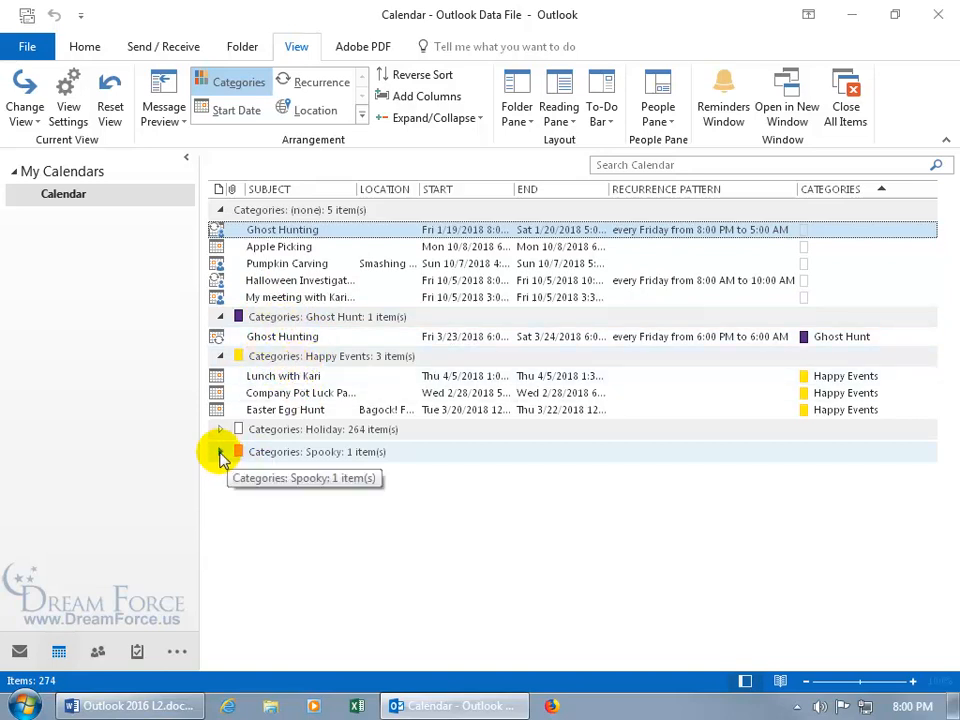
left_click(219, 452)
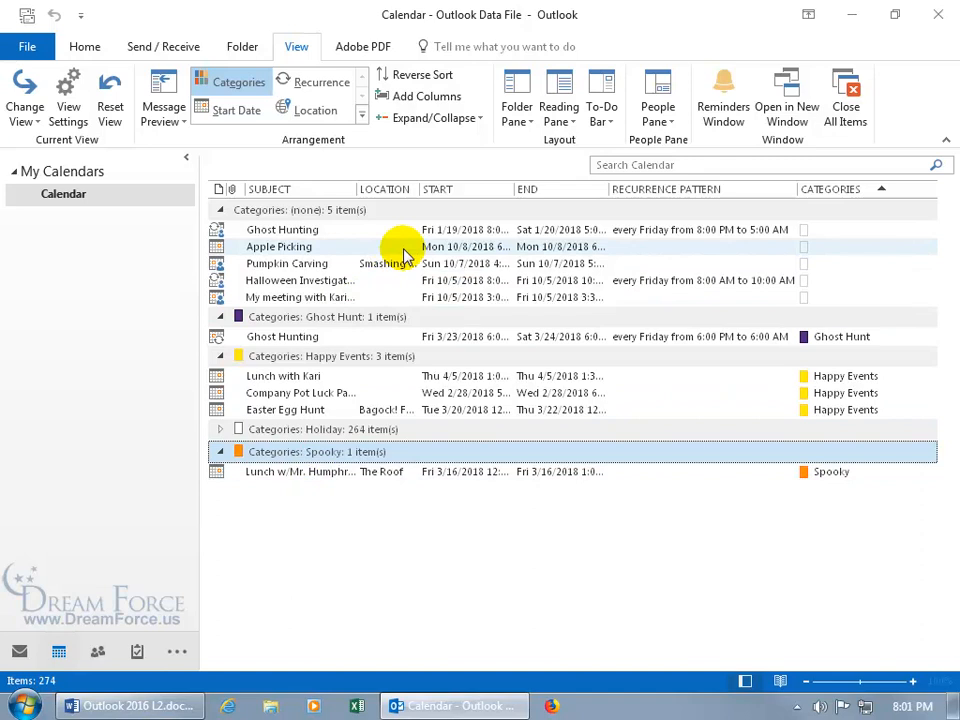
mouse_move(608, 263)
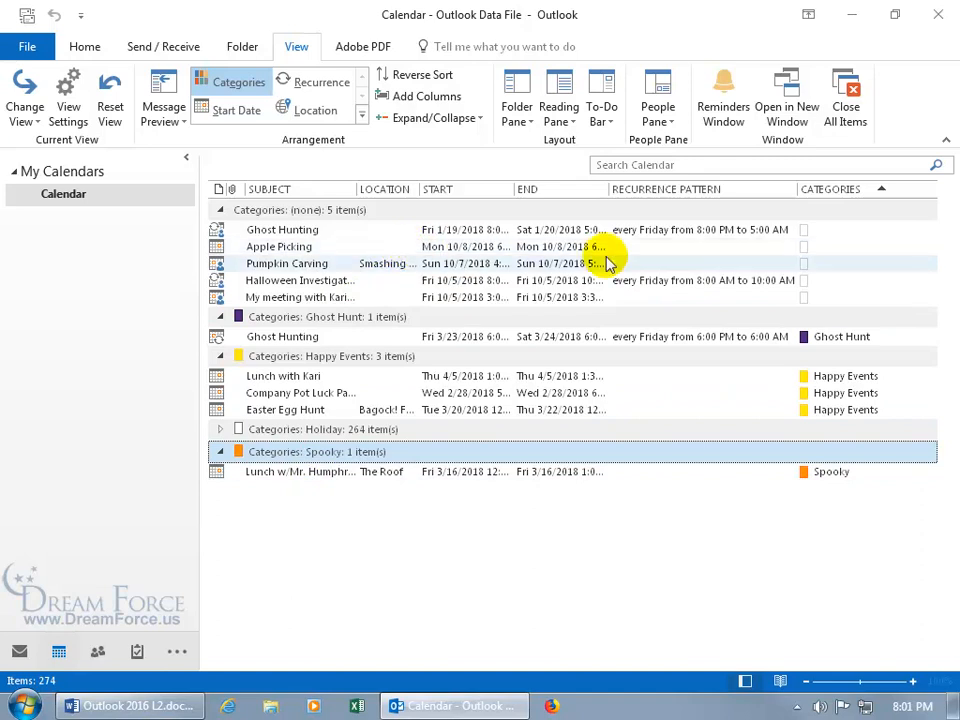
mouse_move(803, 247)
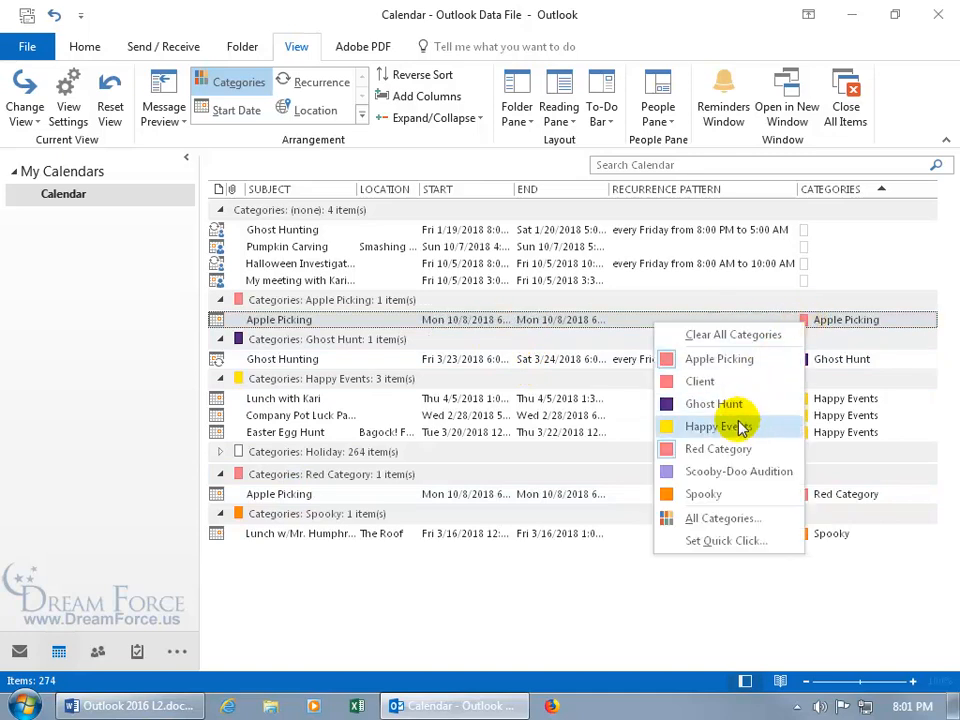
mouse_move(719, 358)
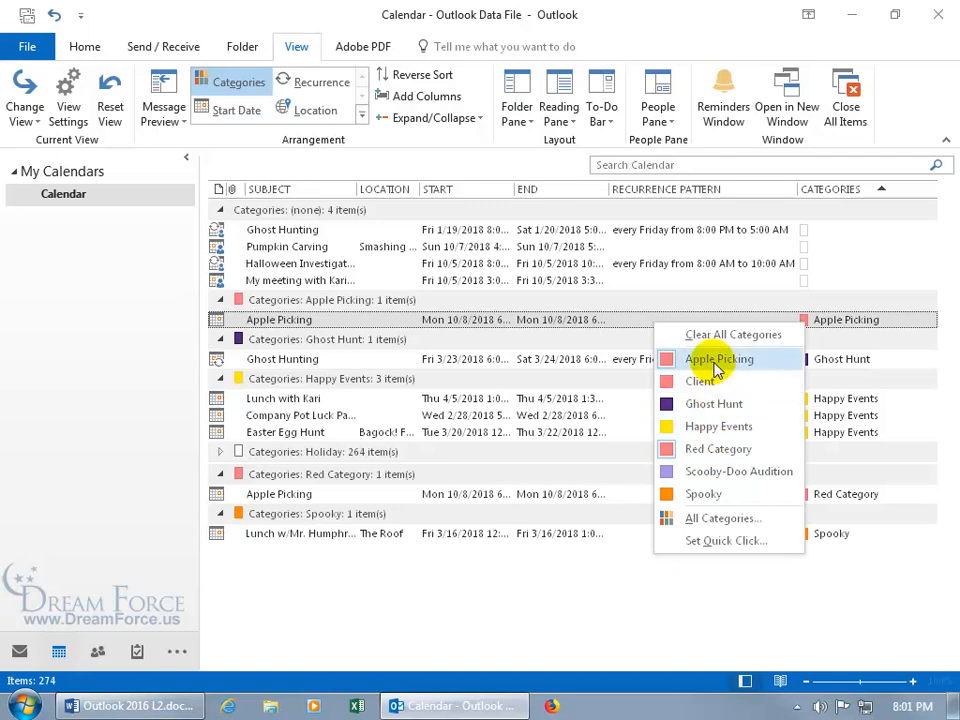
mouse_move(700, 370)
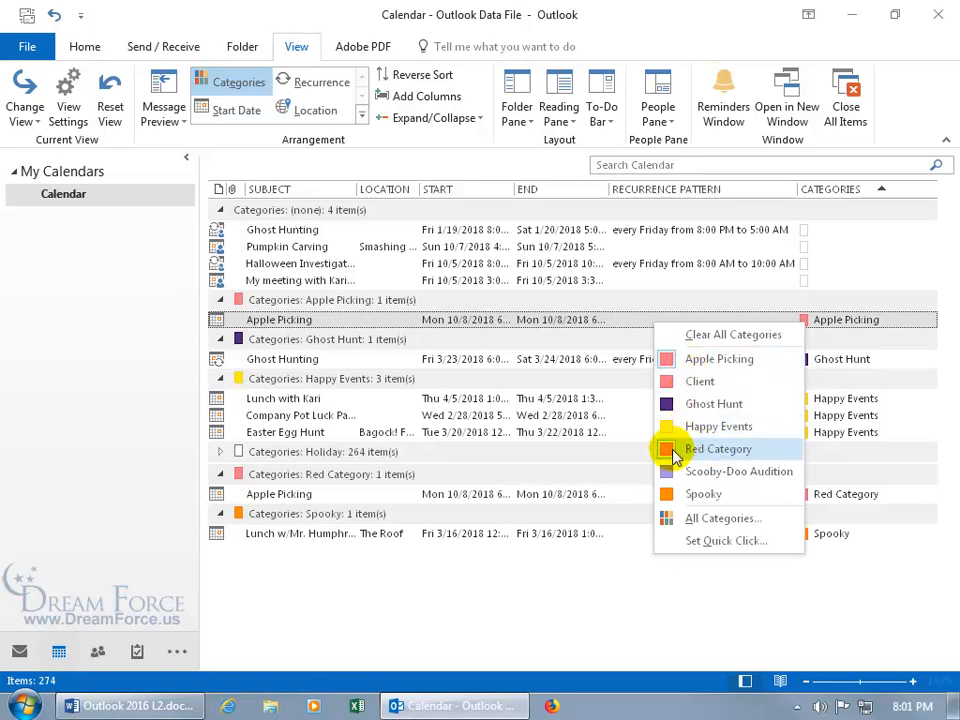
mouse_move(718, 426)
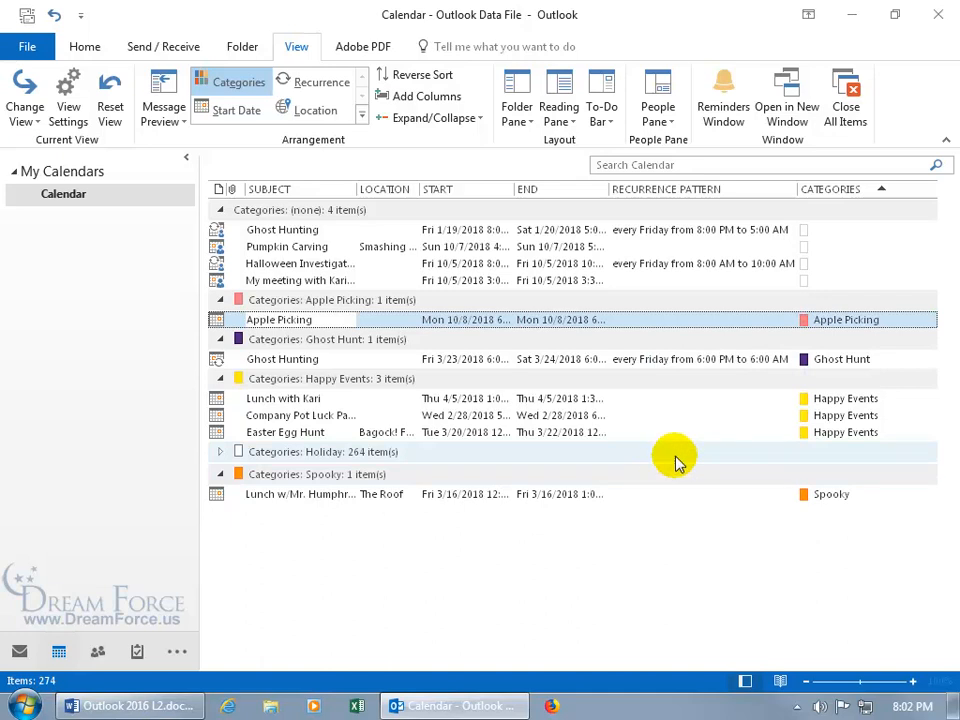
mouse_move(480, 319)
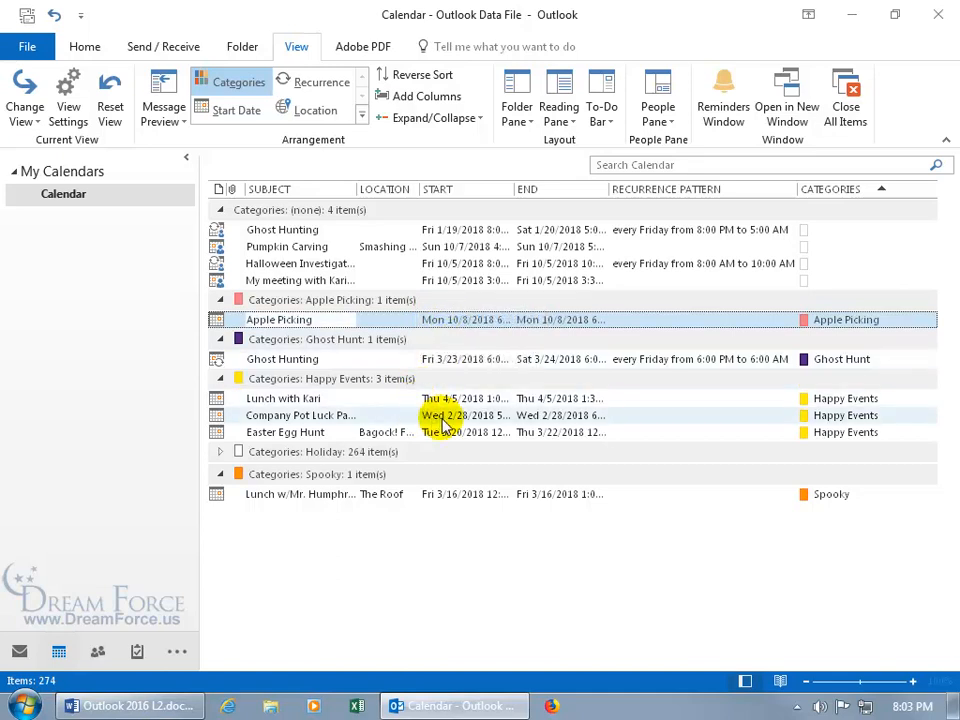
Double-click the Apple Picking row in the categorised list.
double_click(465, 415)
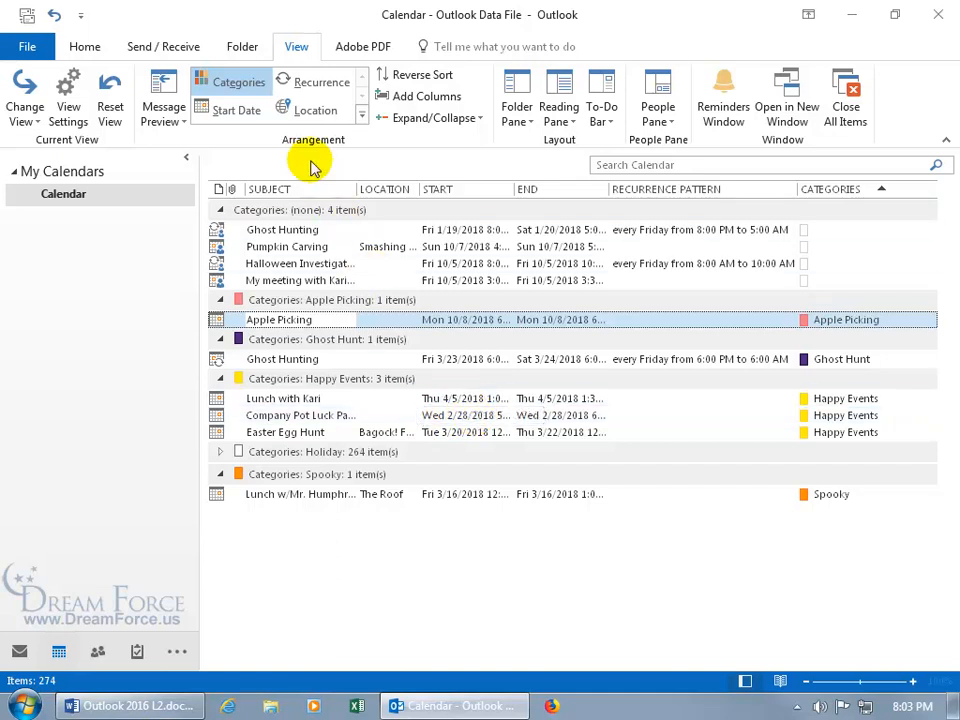
mouse_move(25, 95)
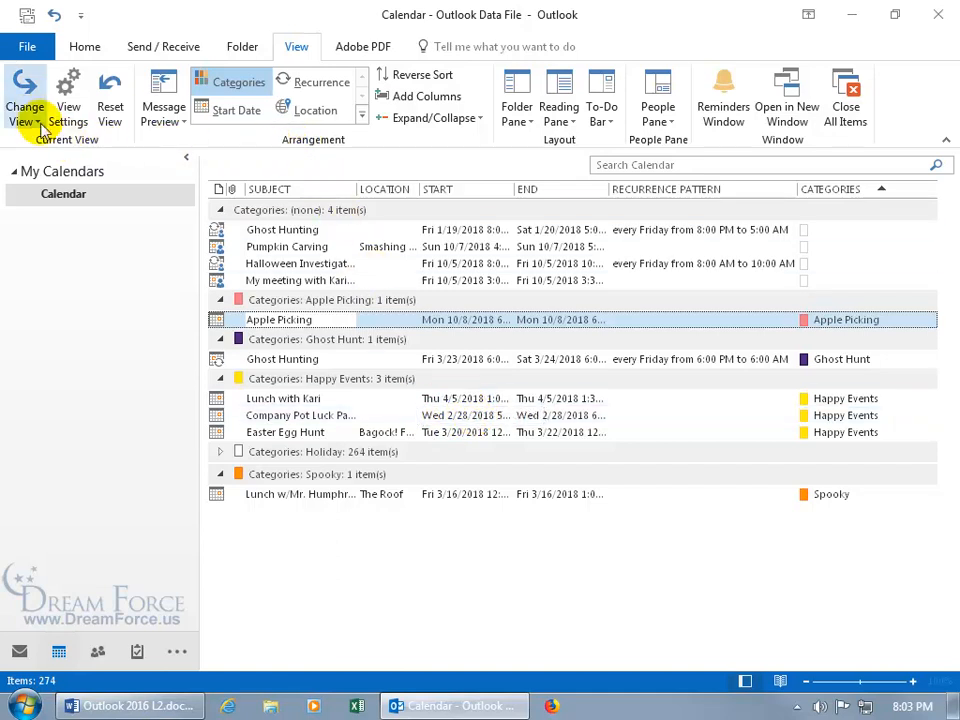
Pick Active from Change View to list appointments by start date.
left_click(24, 95)
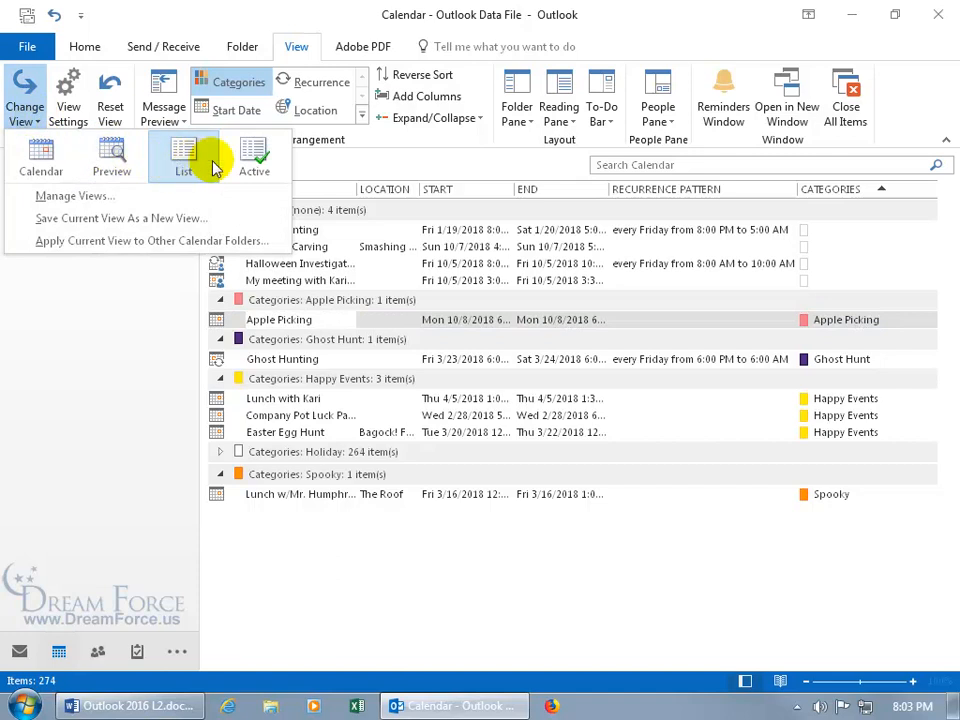
left_click(183, 155)
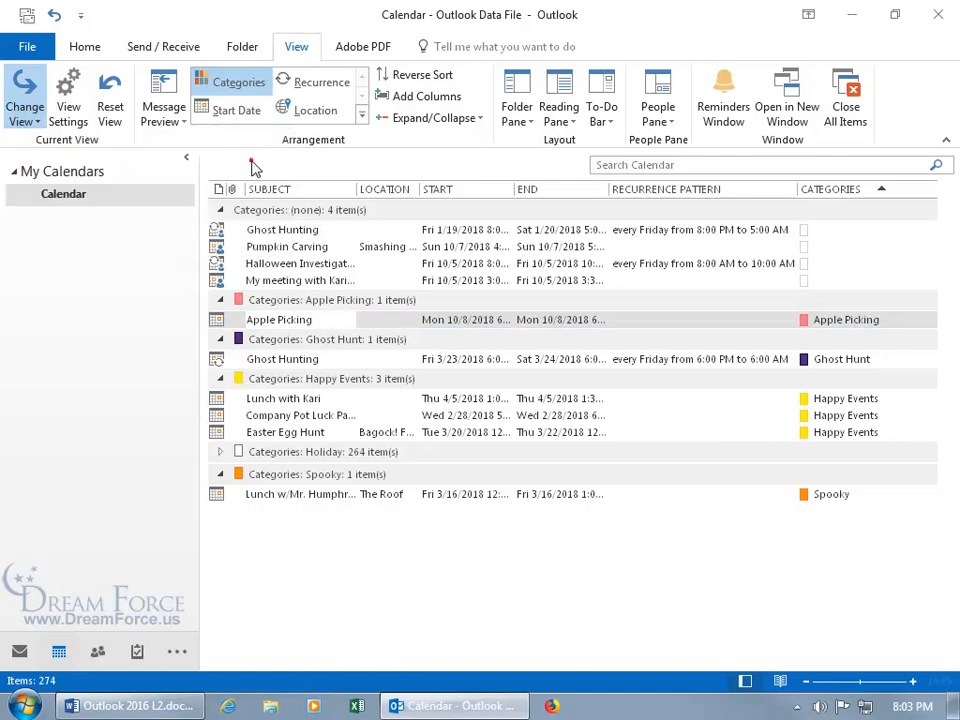
left_click(237, 110)
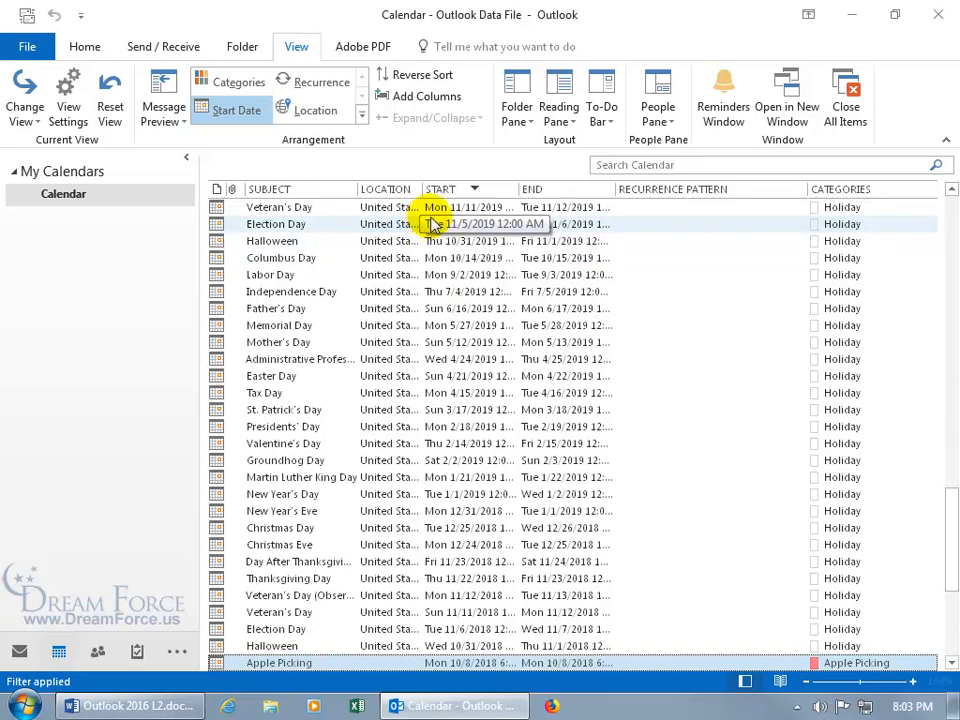
Arrange the Active list by Categories and collapse the 115-item Holiday group.
left_click(238, 81)
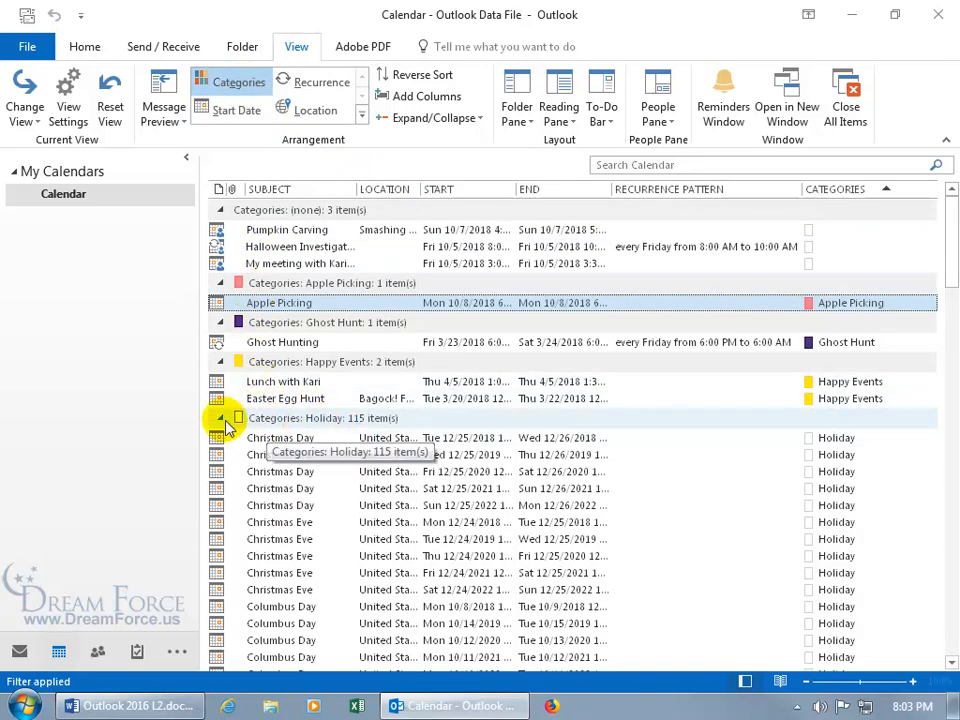
left_click(220, 418)
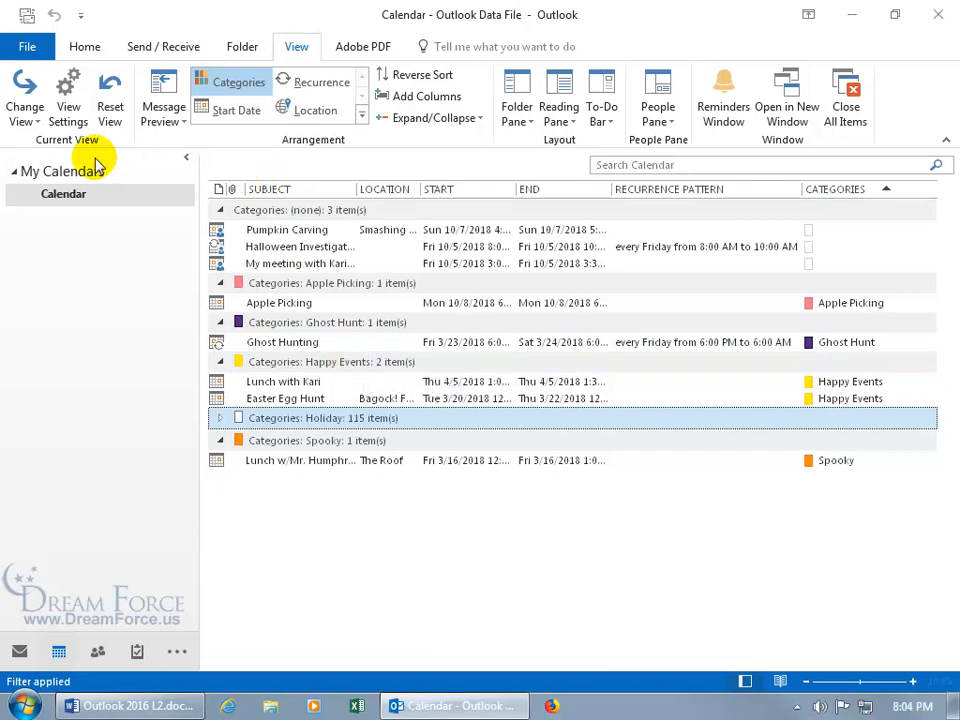
left_click(24, 95)
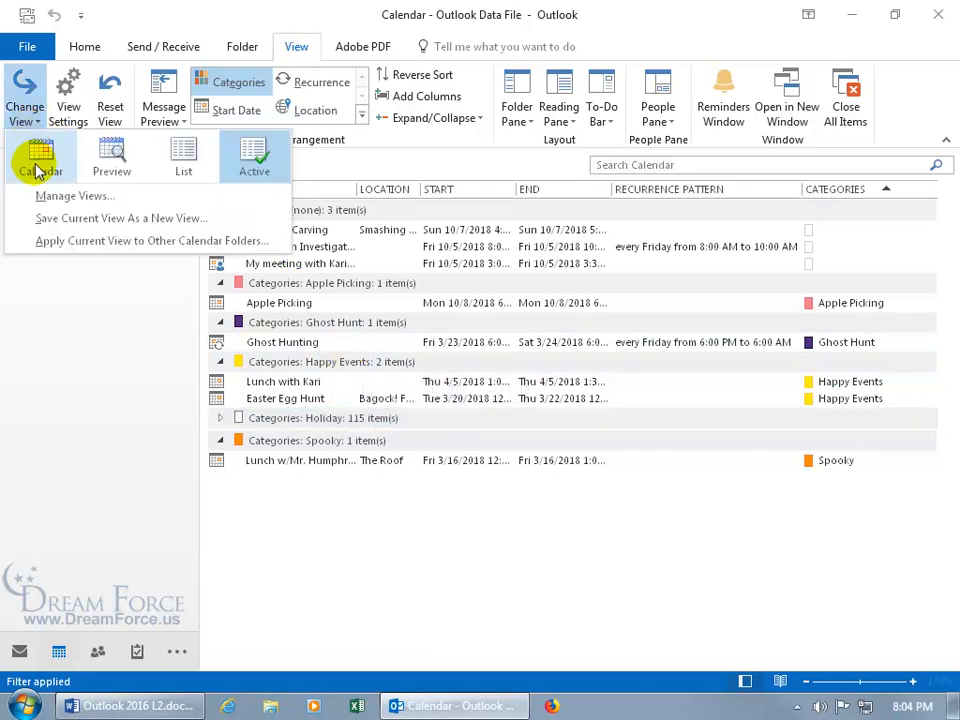